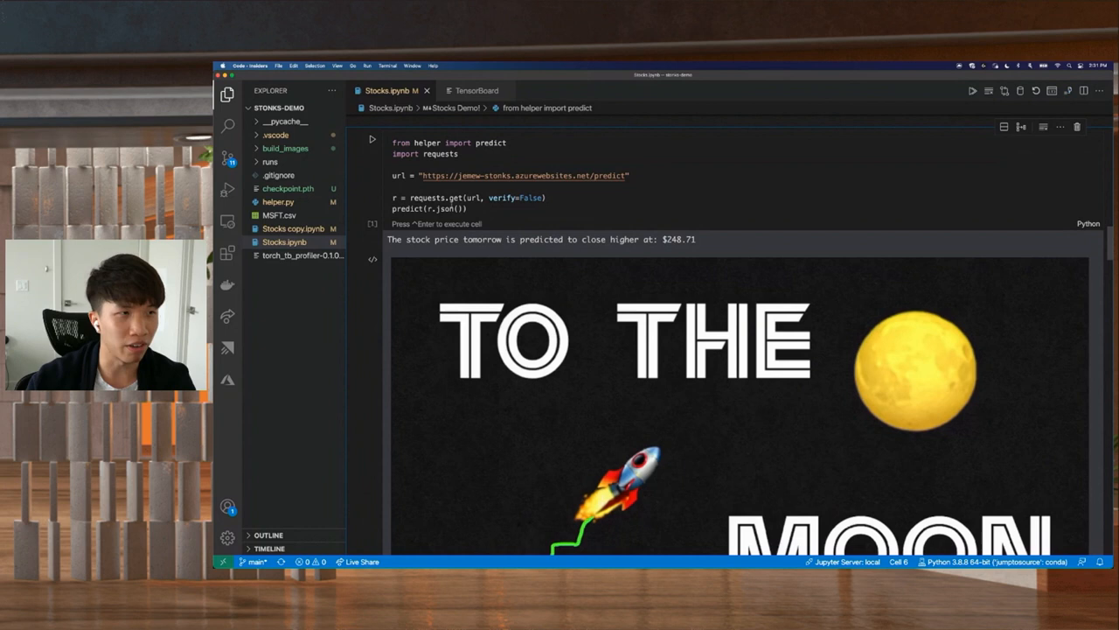
# - Scroll through the notebook's Code section down to the Jupyter Variables panel listing SummaryWriter, df and writer
pyautogui.scroll(-3)
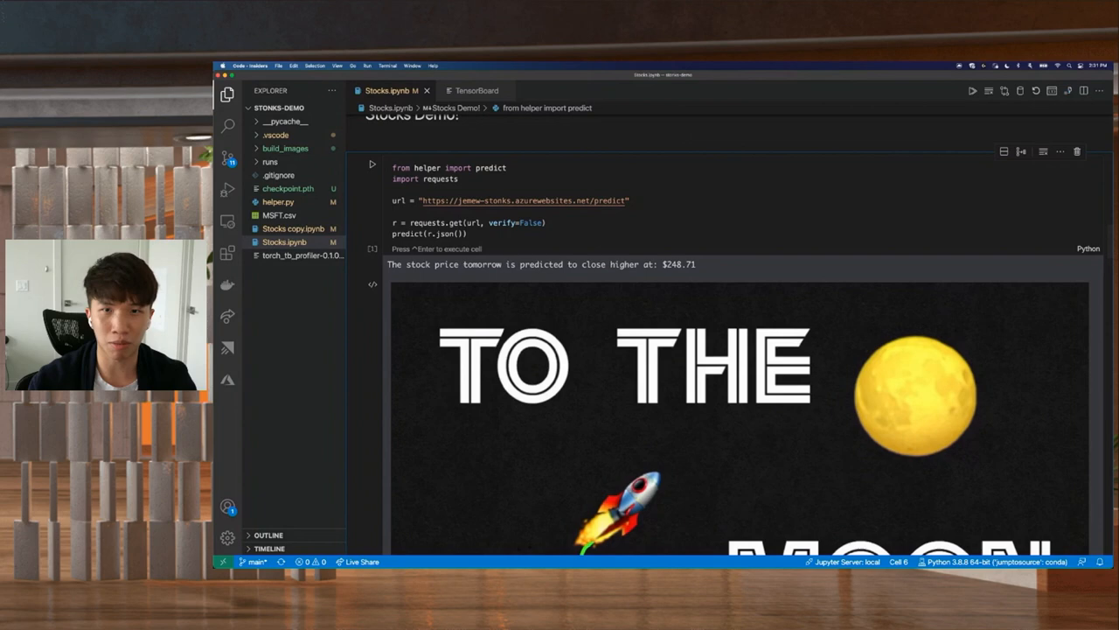
pyautogui.scroll(3)
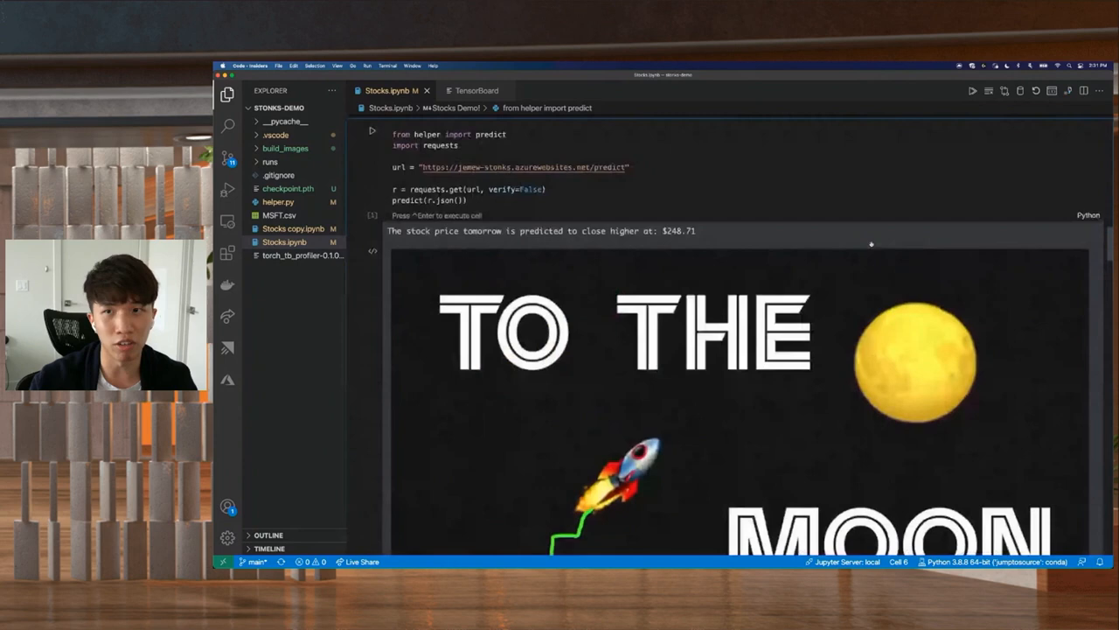
pyautogui.scroll(-3)
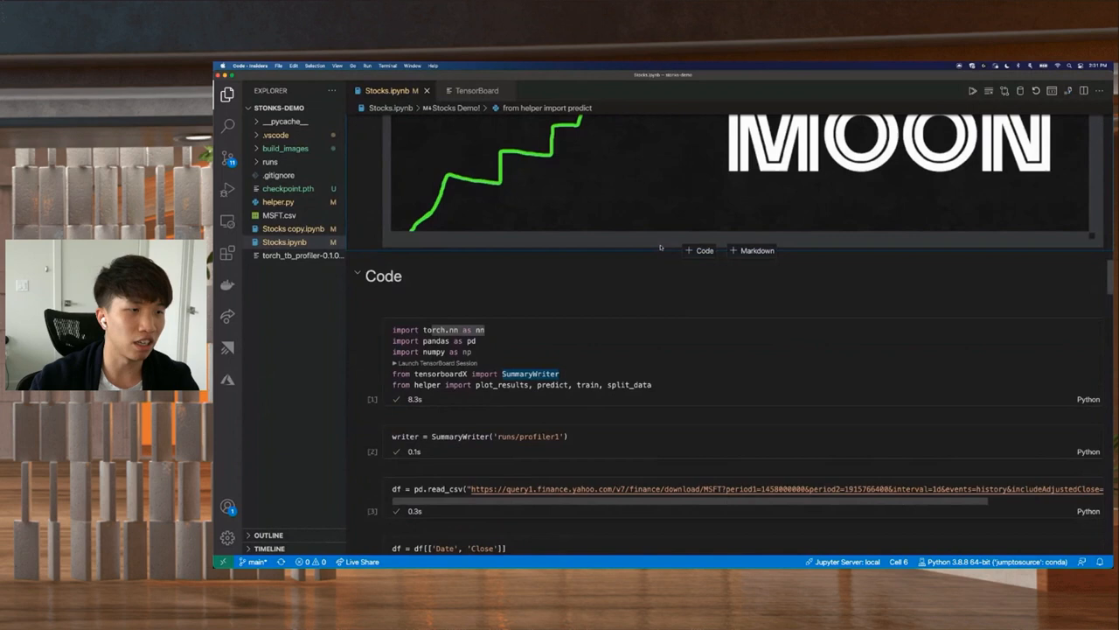
pyautogui.scroll(-3)
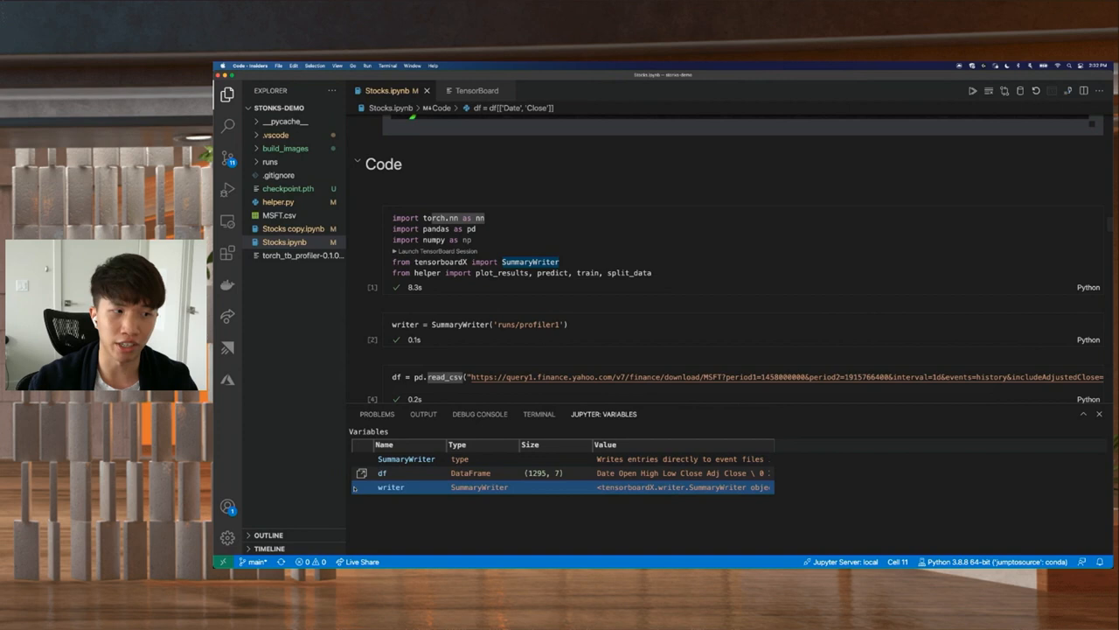
# - Show df in the Data Viewer as a table of Index, Date and Close columns
pyautogui.click(361, 472)
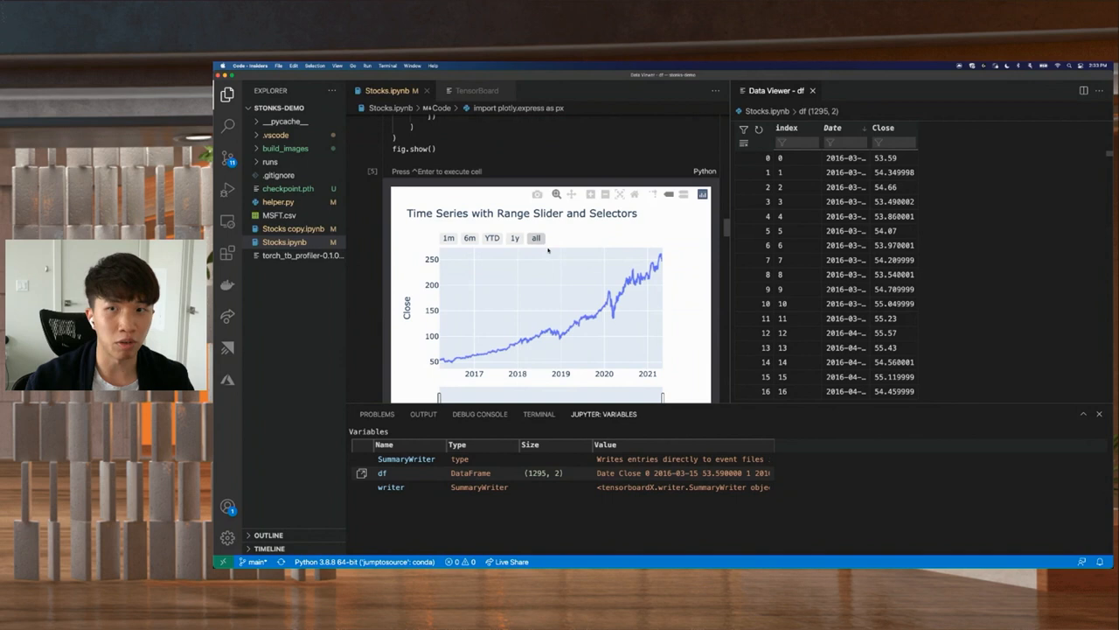
# - Run the MinMaxScaler preprocessing cell and the torch import / split_data cell with lookback 100
pyautogui.scroll(-3)
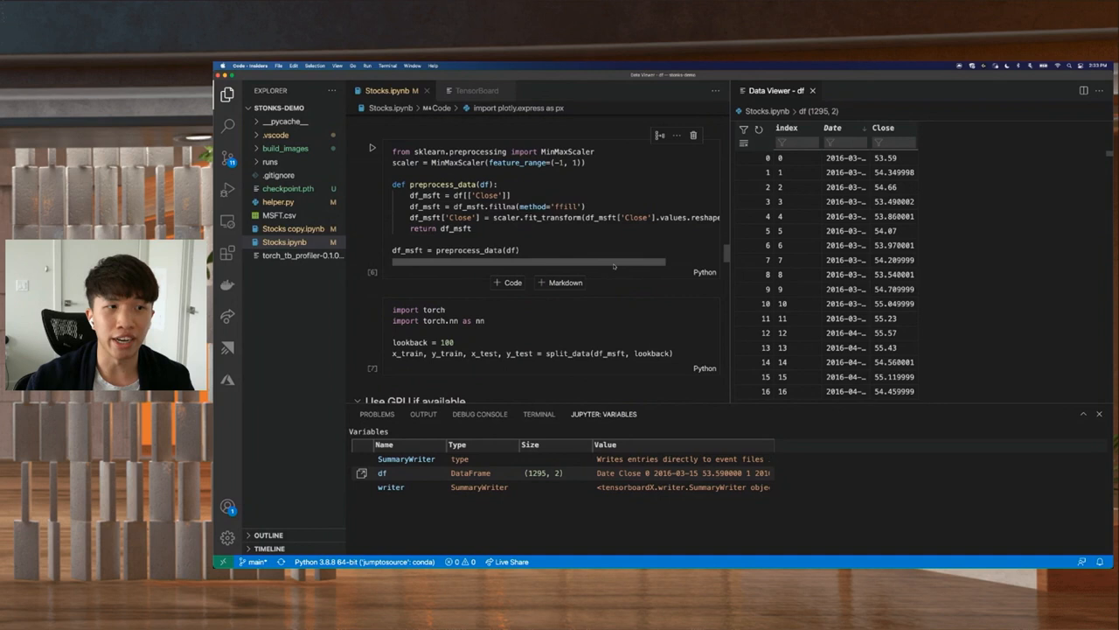
pyautogui.click(373, 147)
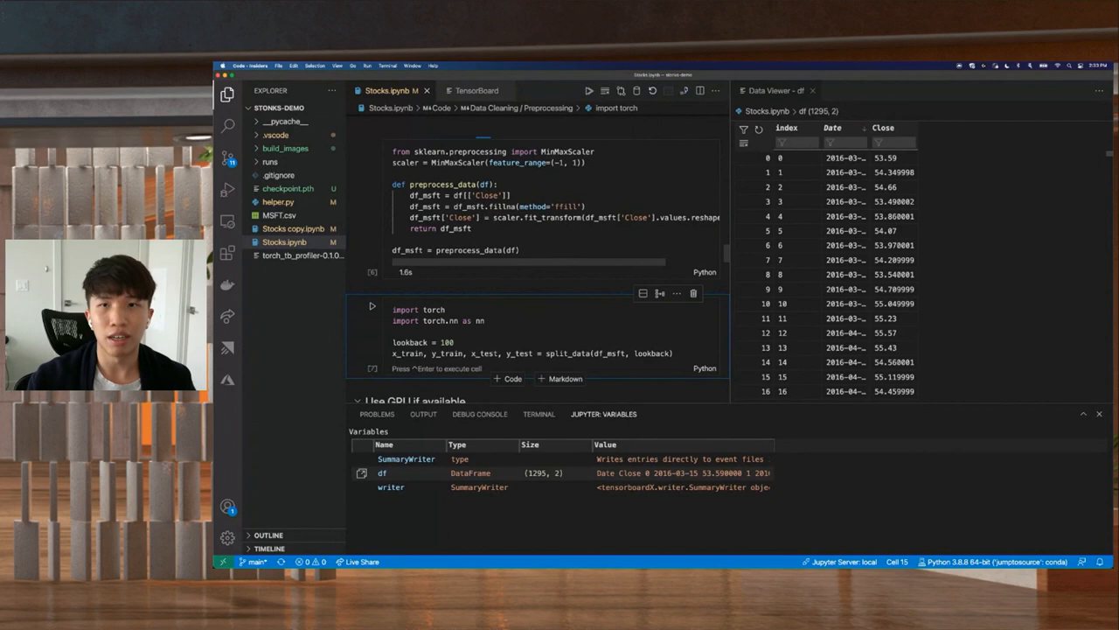
pyautogui.click(371, 147)
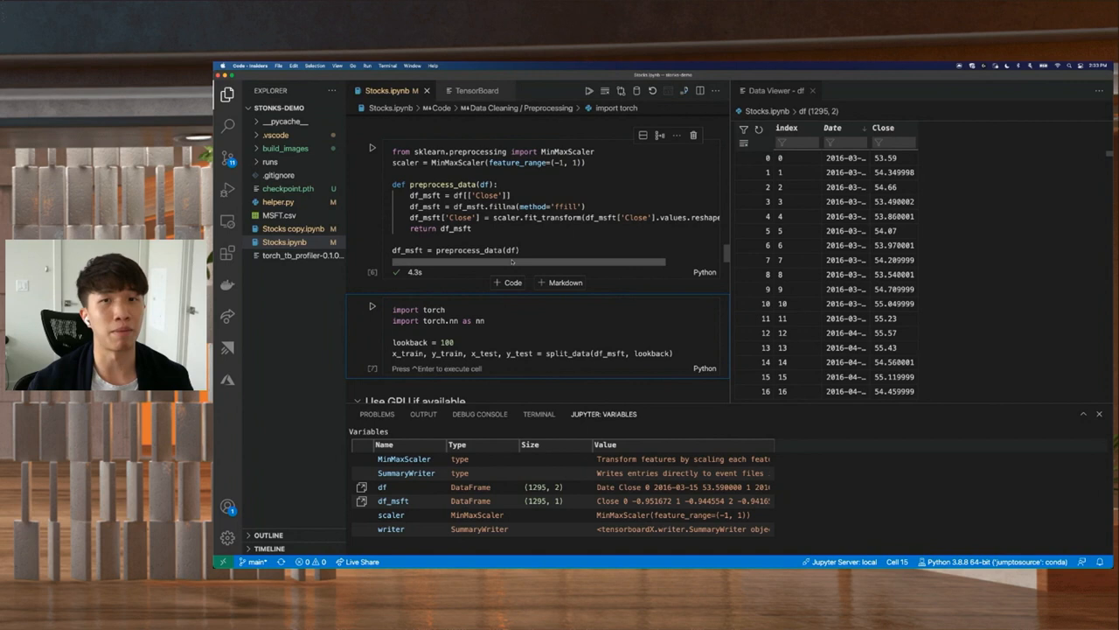
pyautogui.scroll(-3)
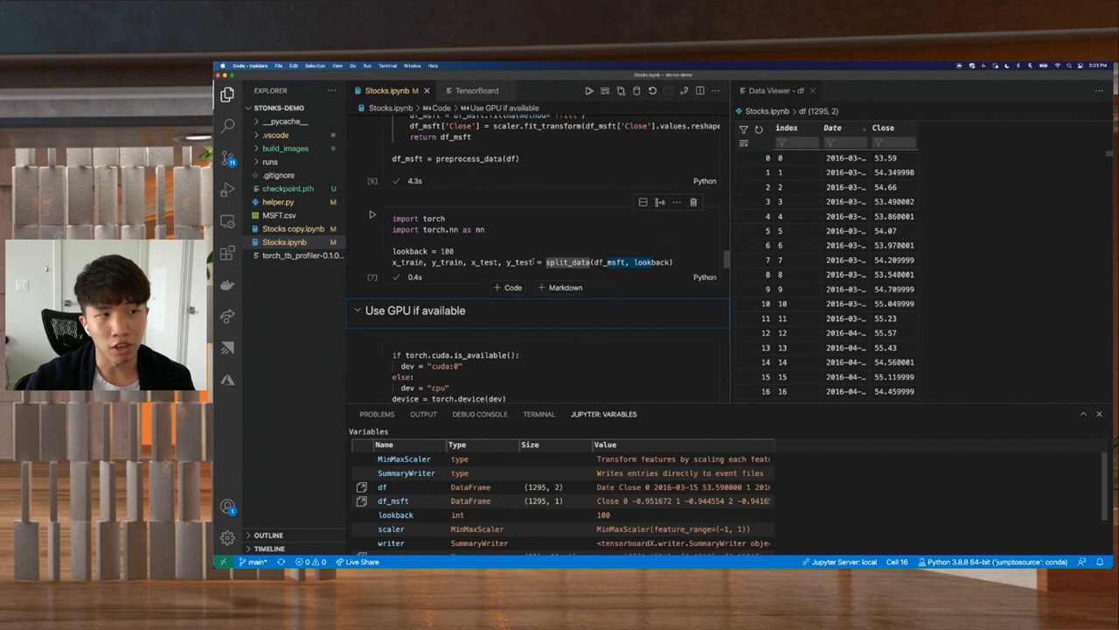
# - Show the x_train tensor in the Data Viewer from the Variables panel
pyautogui.click(357, 311)
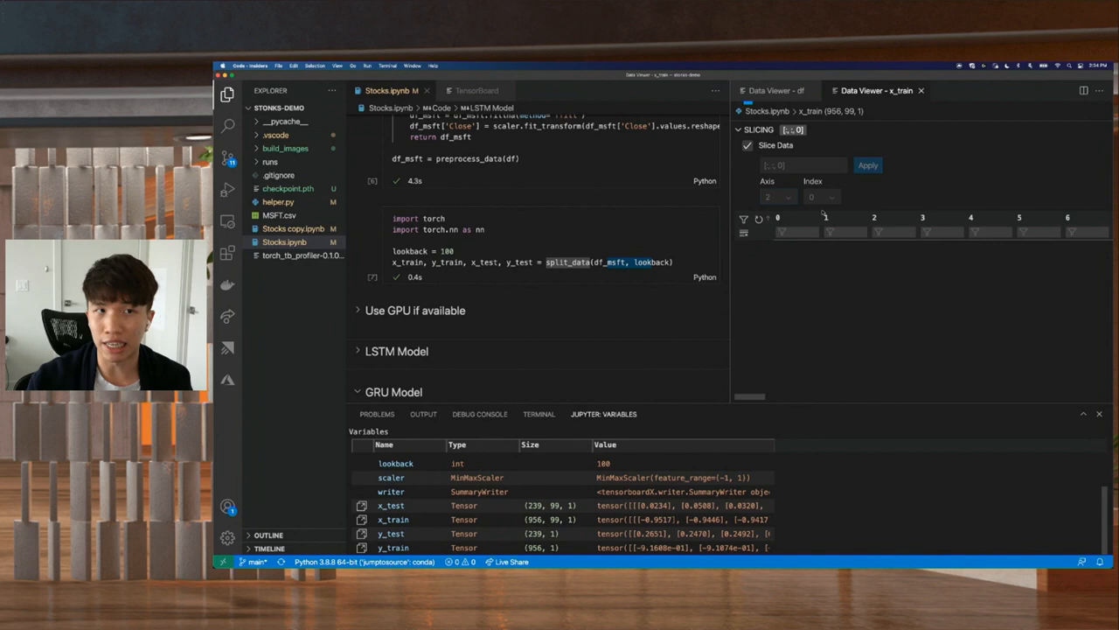
# - Expand the GRU Model heading to reveal the GRUModel class with its nn.Linear layer
pyautogui.click(867, 164)
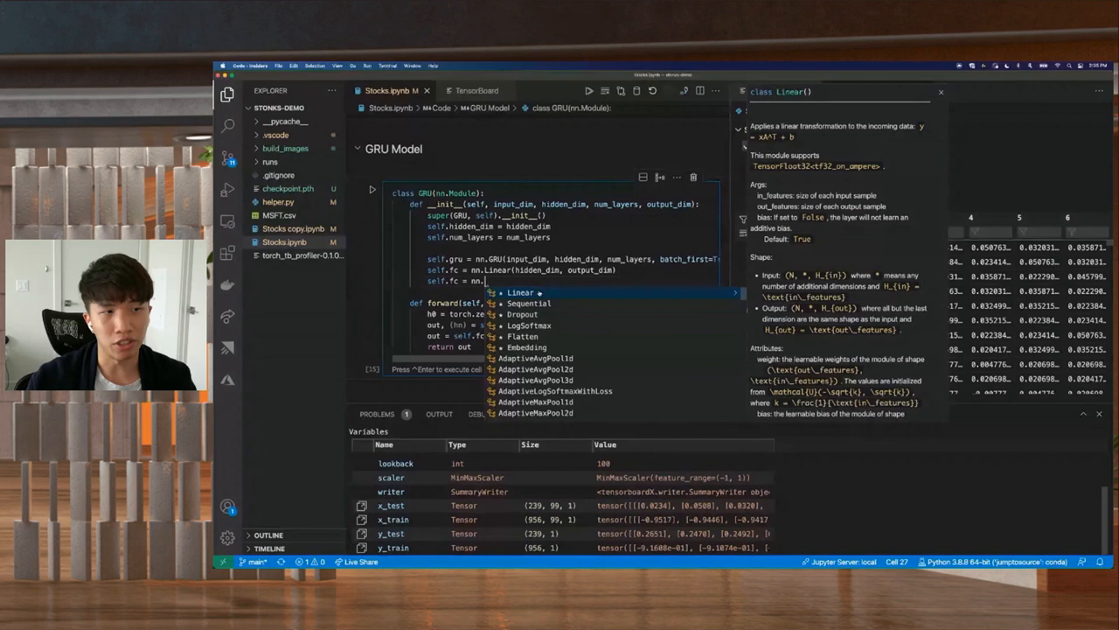
# - Scroll down to the completed GRUModel forward method and the model_gru instantiation
pyautogui.scroll(-3)
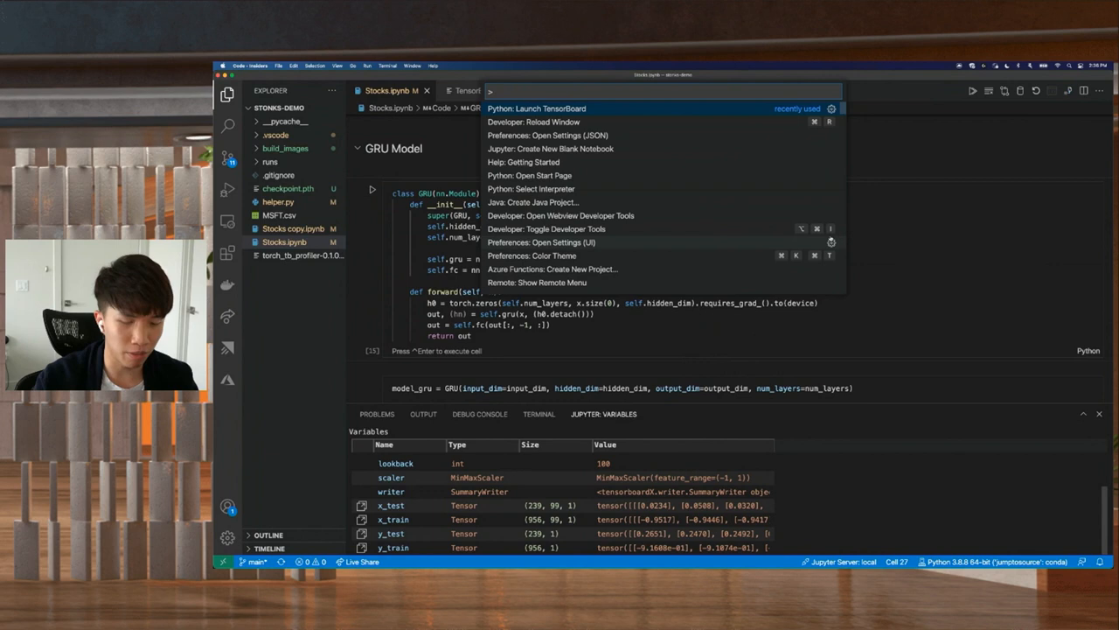
# - Launch TensorBoard on the current working directory and view the model graph, expanding the LSTM subgraph
pyautogui.click(537, 108)
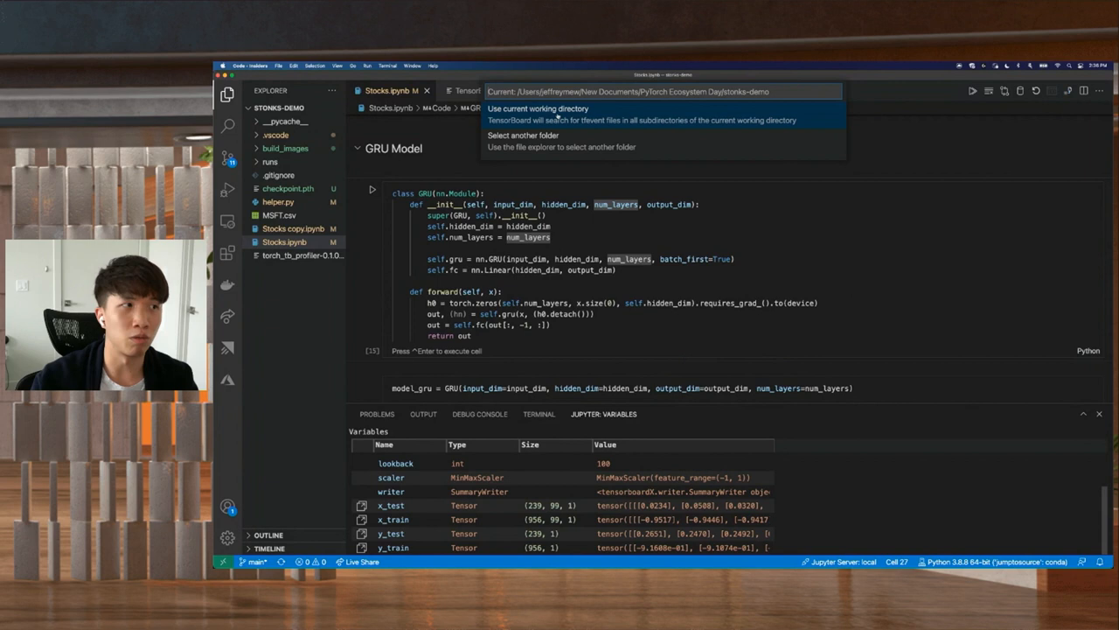
pyautogui.click(539, 109)
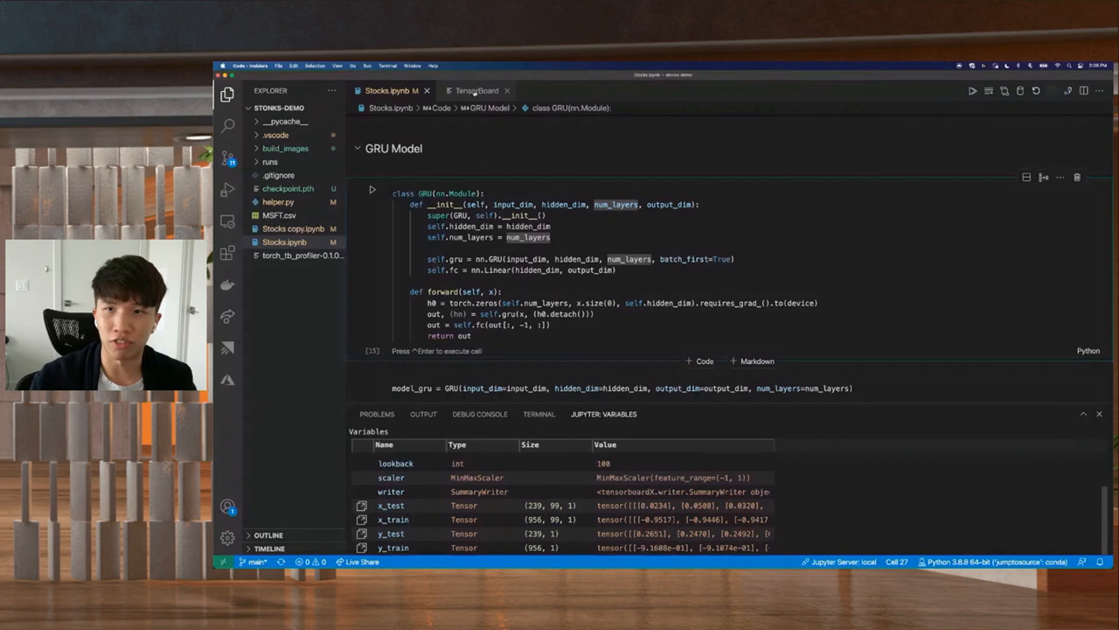
pyautogui.click(475, 91)
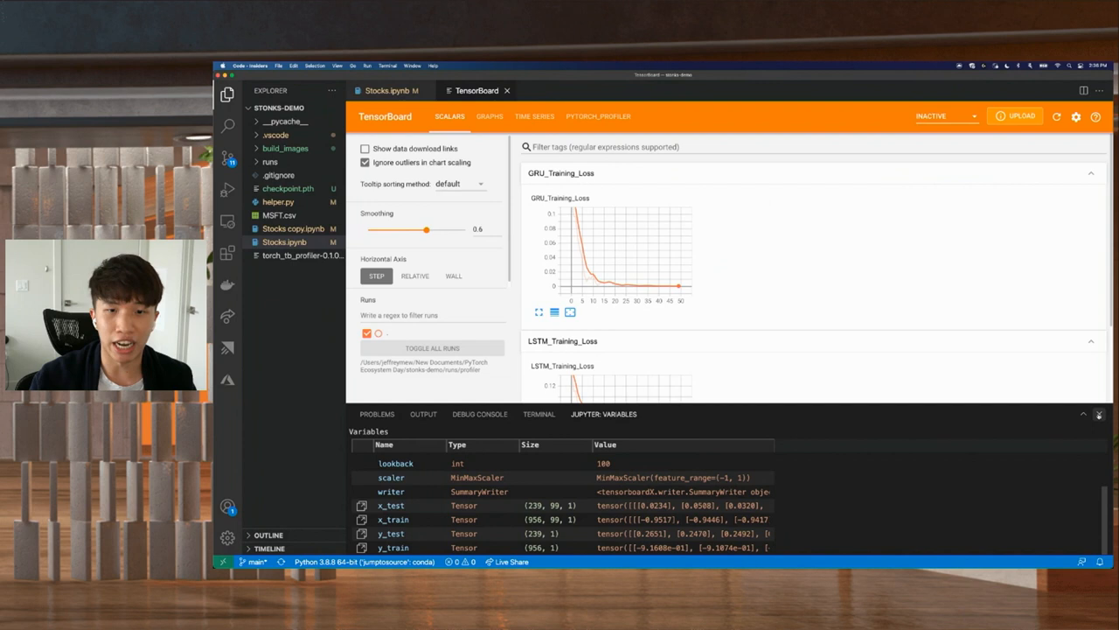
pyautogui.click(490, 116)
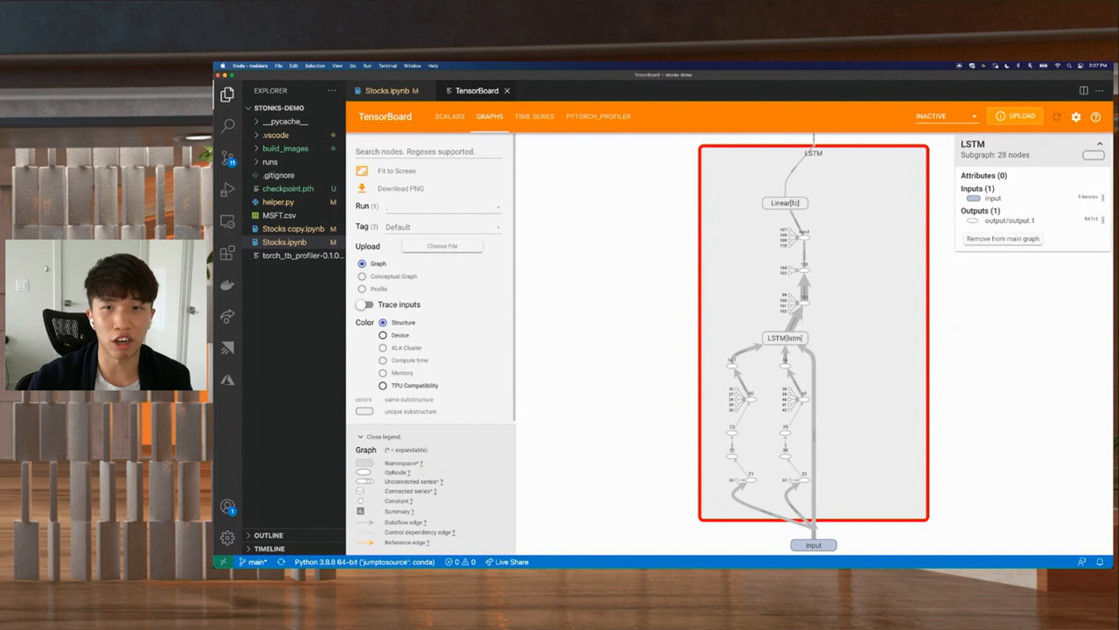
pyautogui.click(388, 91)
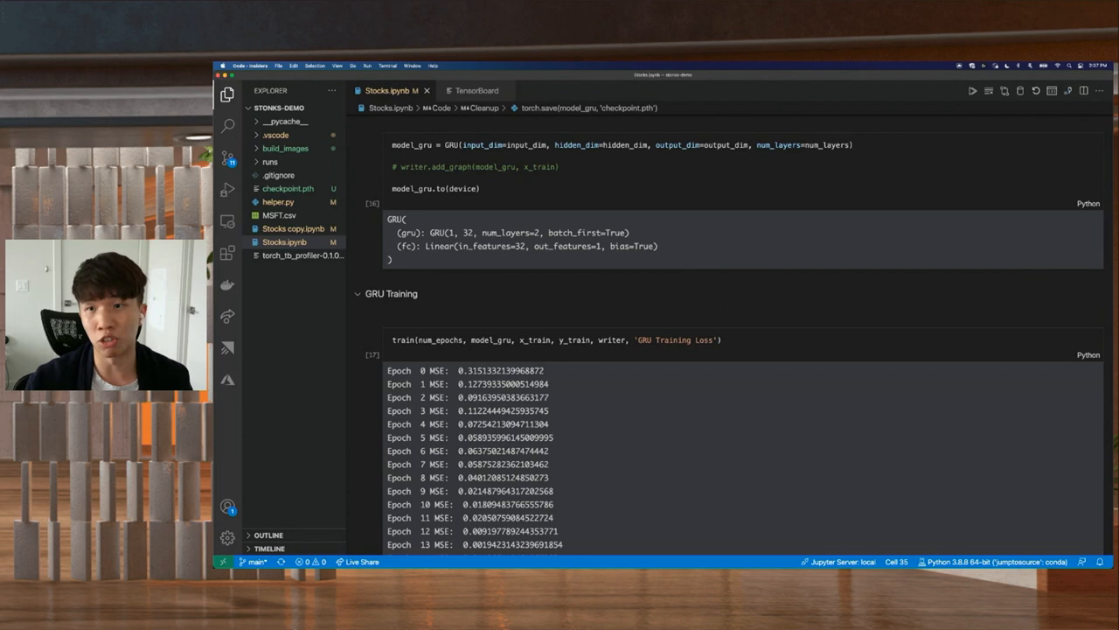
pyautogui.moveTo(587, 279)
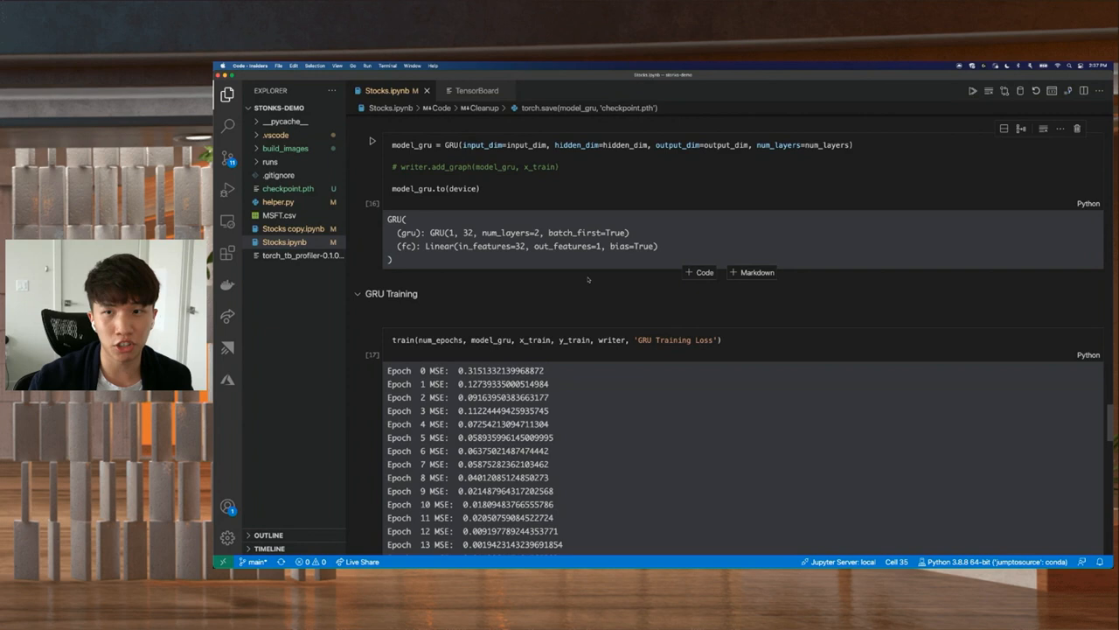
pyautogui.scroll(-3)
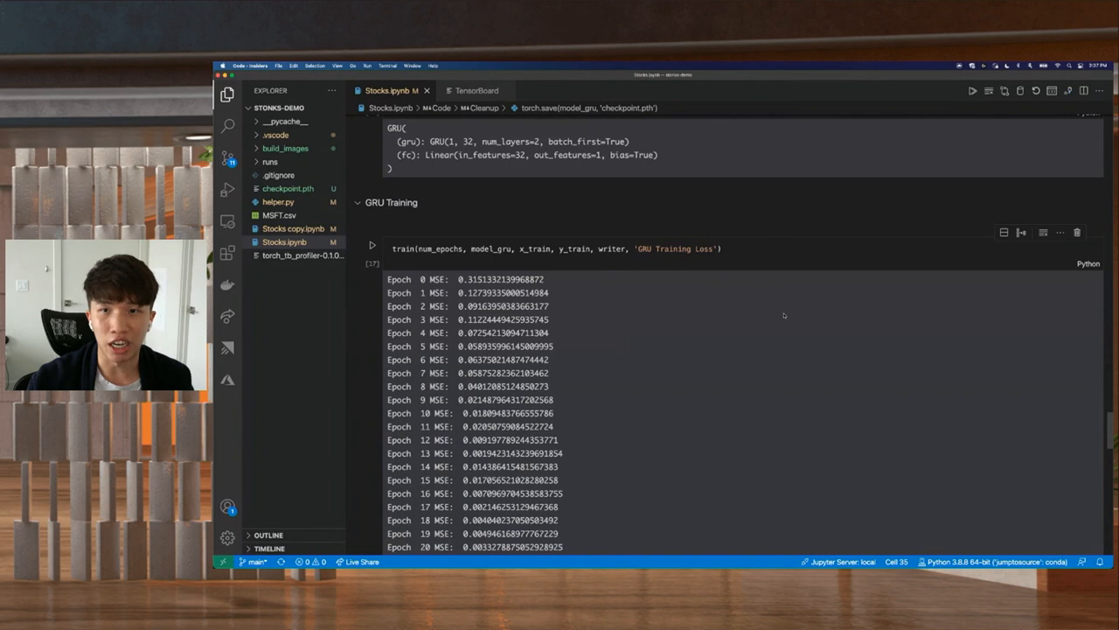
pyautogui.scroll(-3)
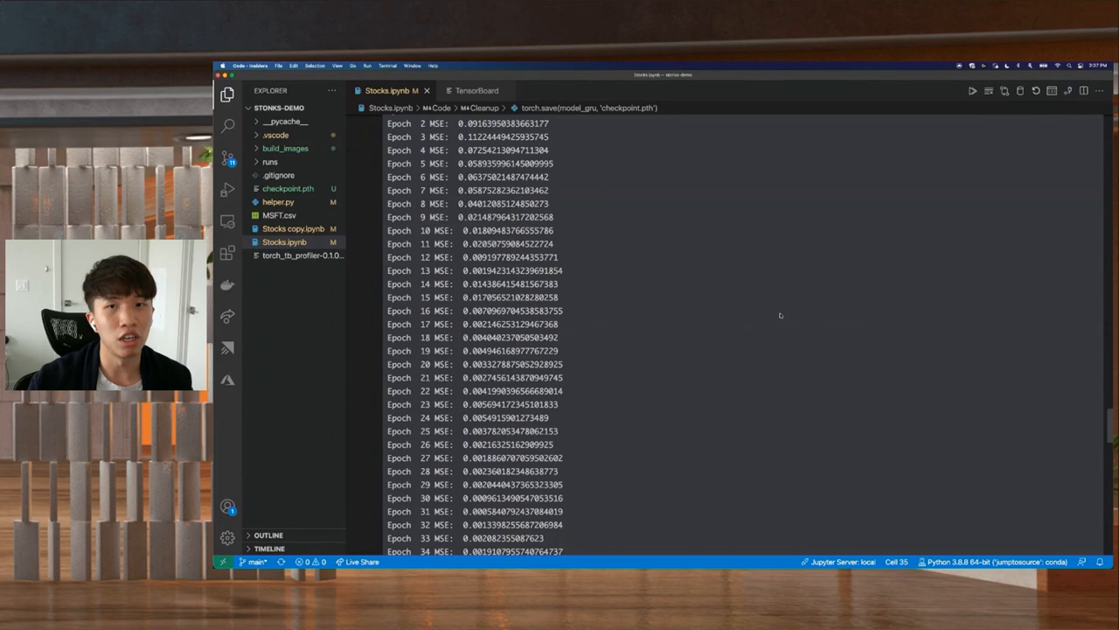
pyautogui.scroll(-3)
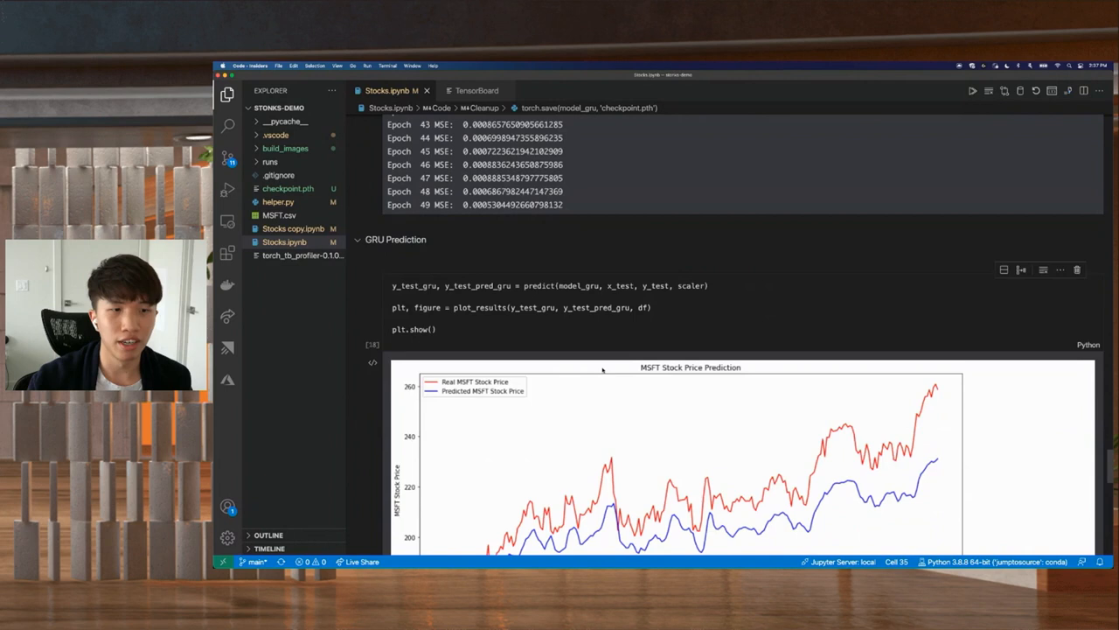
pyautogui.scroll(-3)
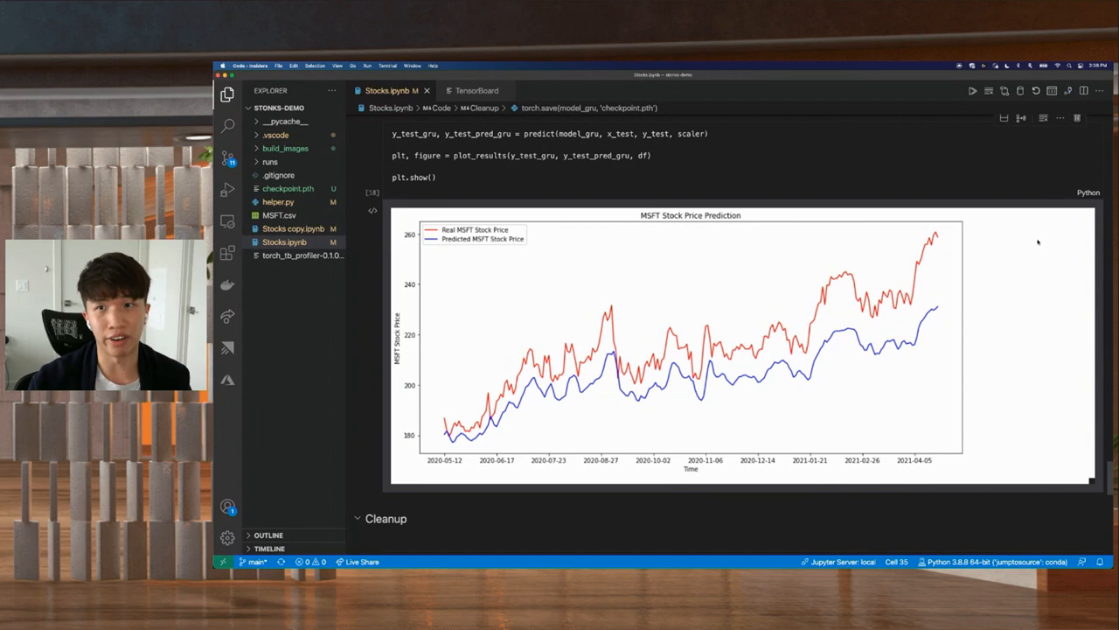
# - In TensorBoard's PYTORCH_PROFILER dashboard, view worker0's profile, then return to the demo worker's run
pyautogui.click(476, 91)
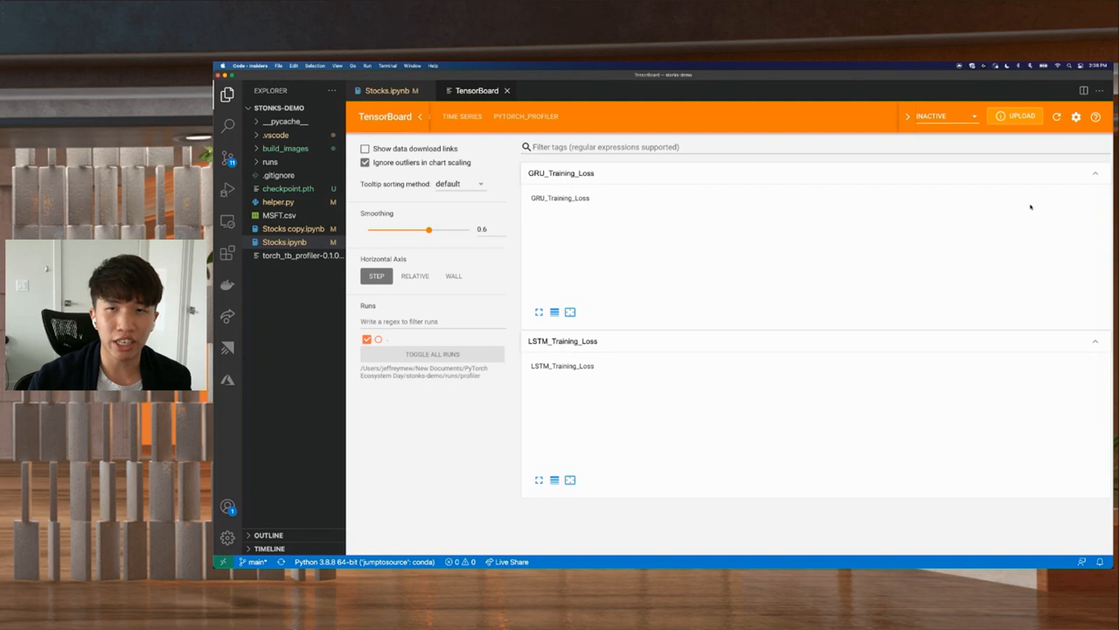
pyautogui.click(598, 116)
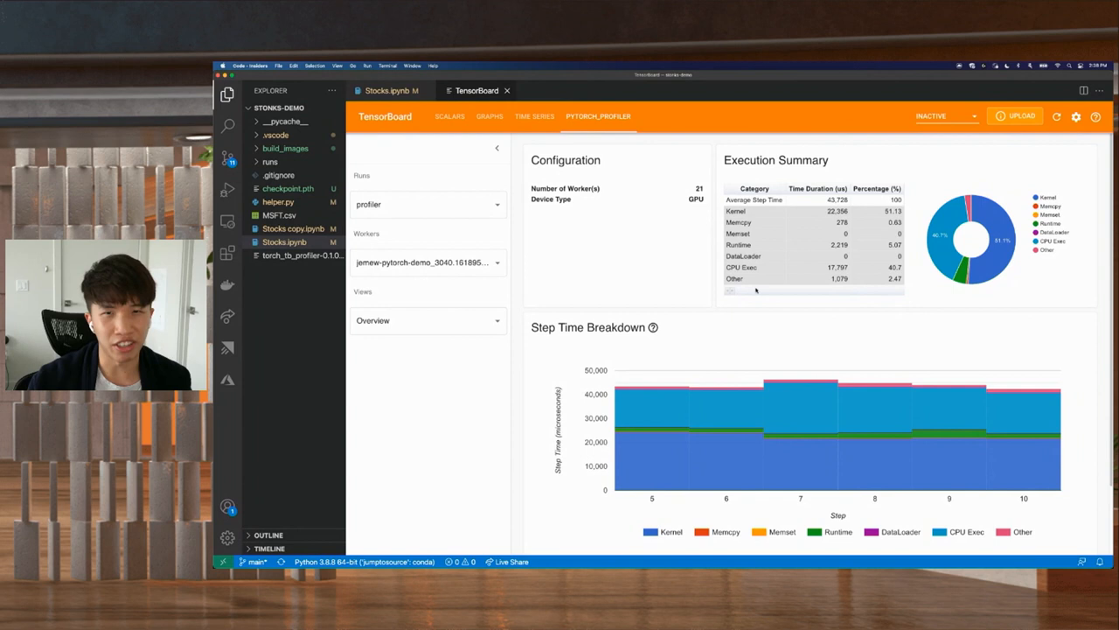
pyautogui.click(427, 262)
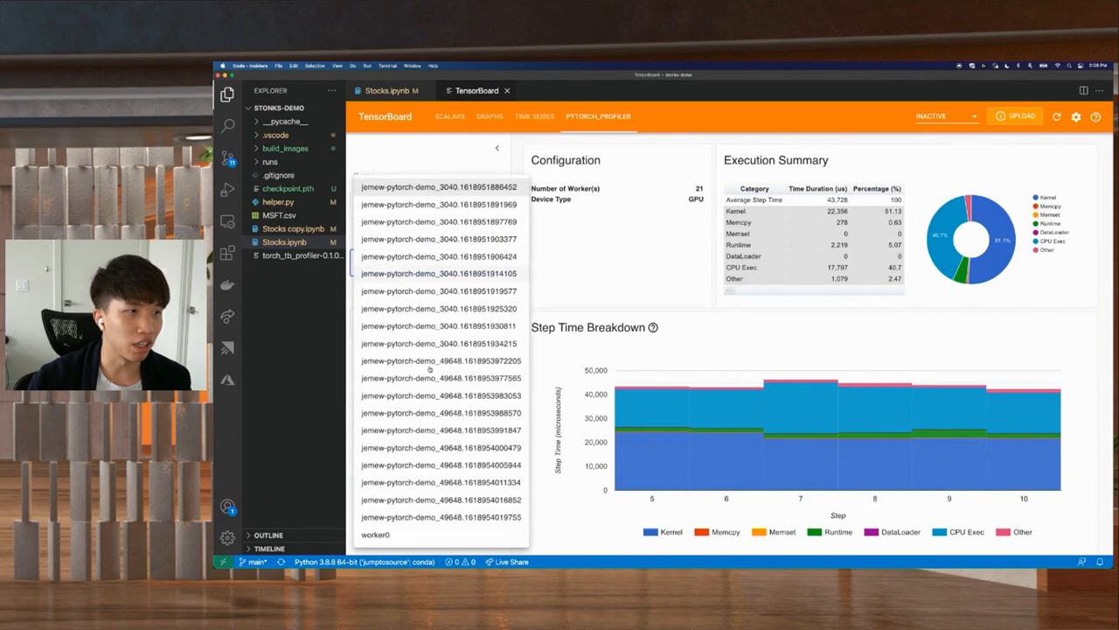
pyautogui.click(441, 535)
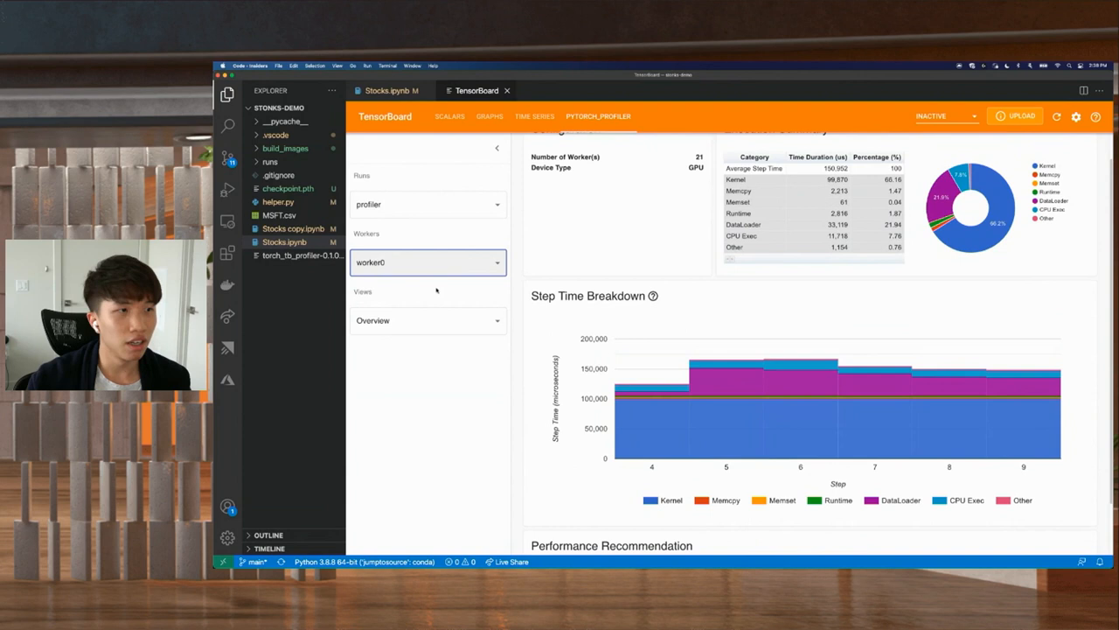
pyautogui.click(427, 262)
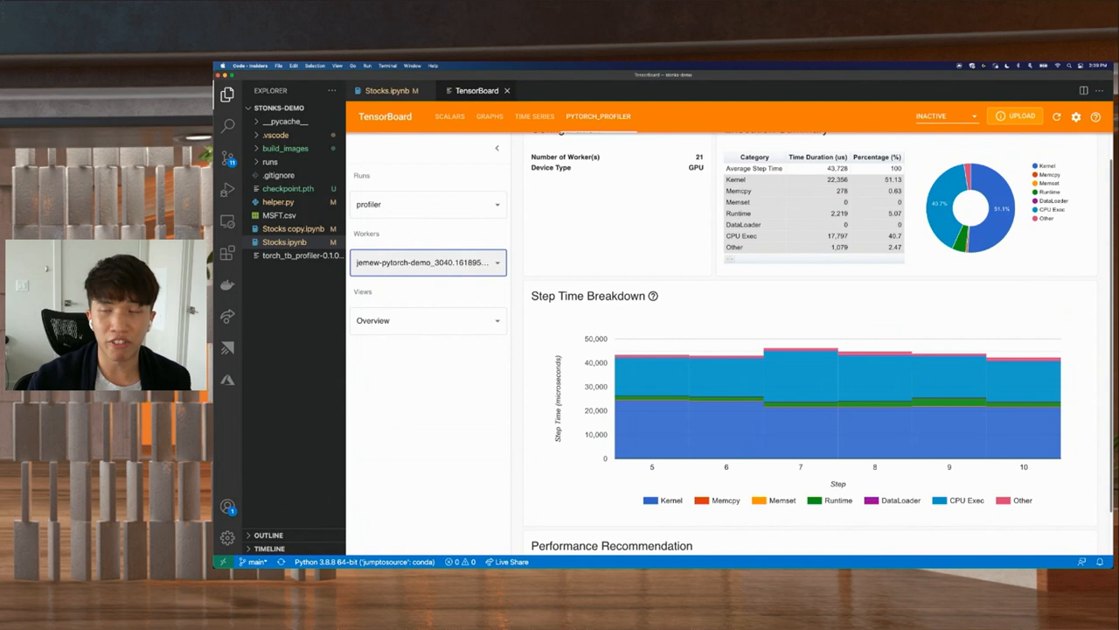
pyautogui.click(427, 320)
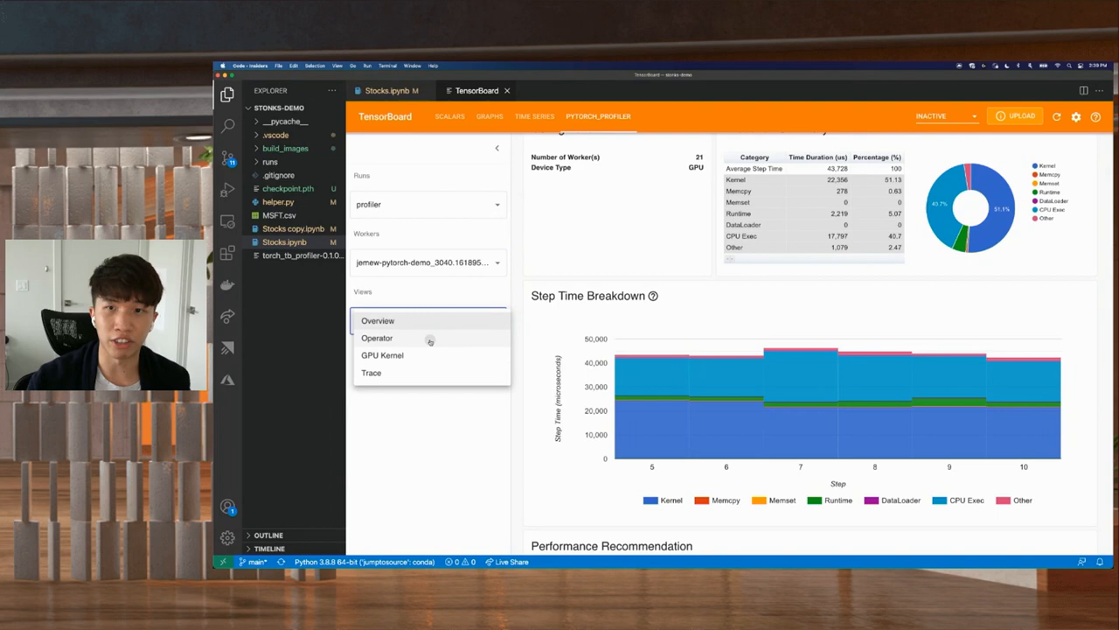
# - Switch the profiler's Views selector to the Operator breakdown
pyautogui.click(378, 338)
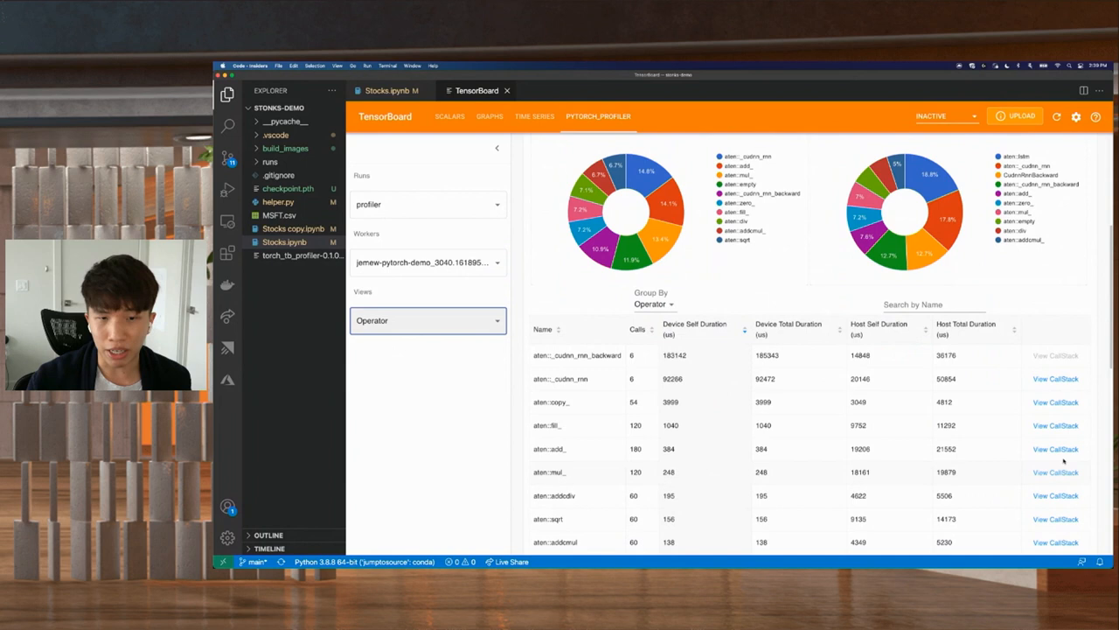
pyautogui.click(1057, 448)
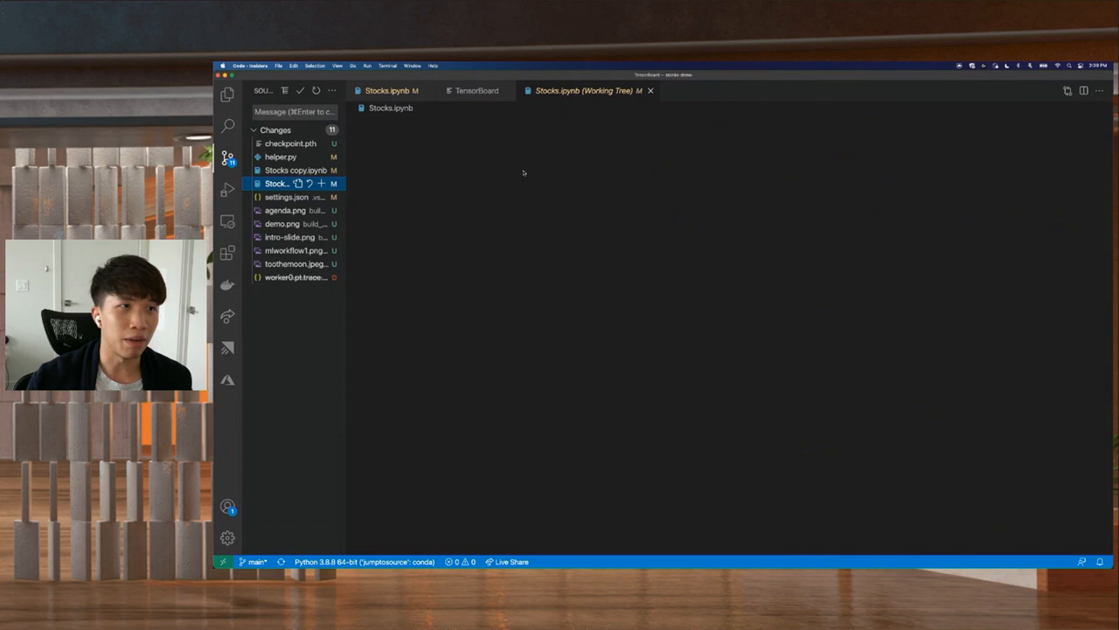
# - Scroll through the Stocks.ipynb working-tree diff showing removed and added cells
pyautogui.click(392, 108)
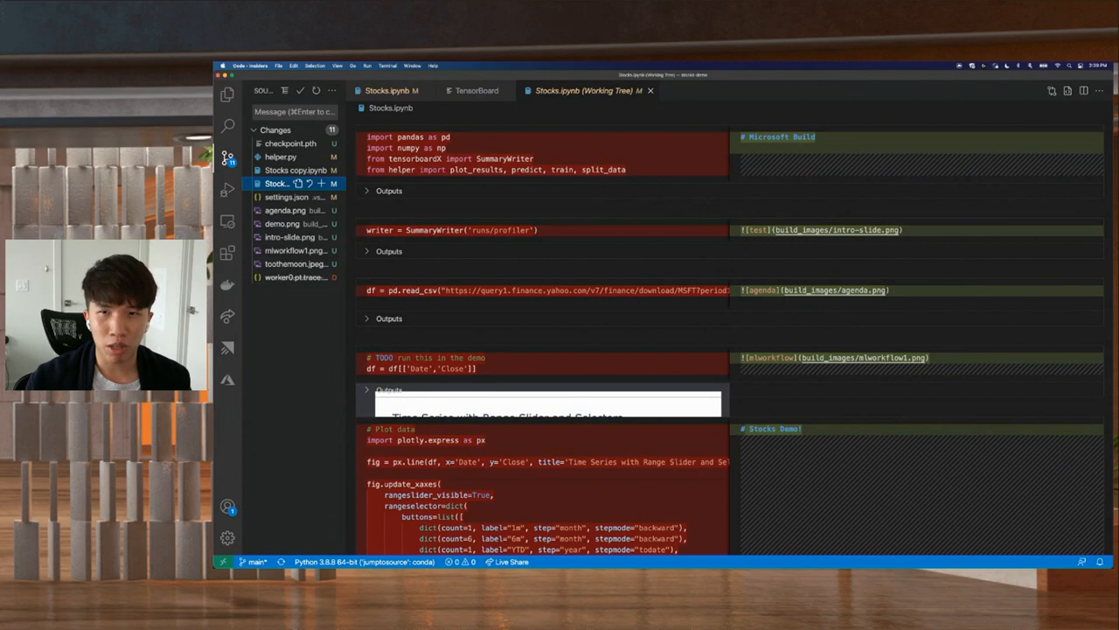
pyautogui.scroll(-3)
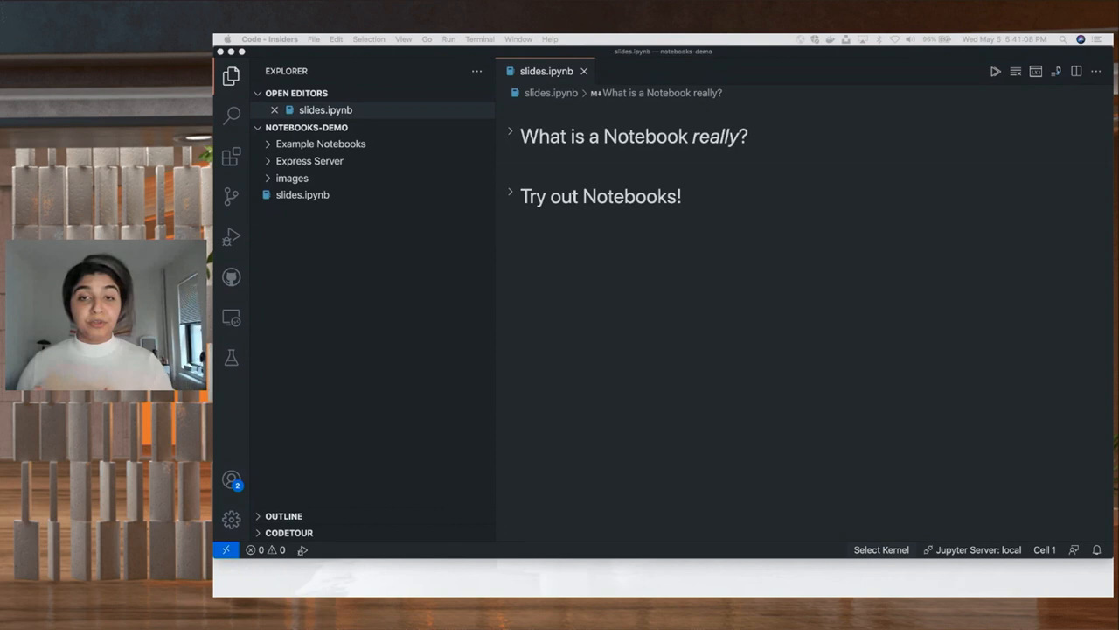
# - Expand the 'What is a Notebook really?' section to reveal the notebook anatomy slide
pyautogui.click(510, 137)
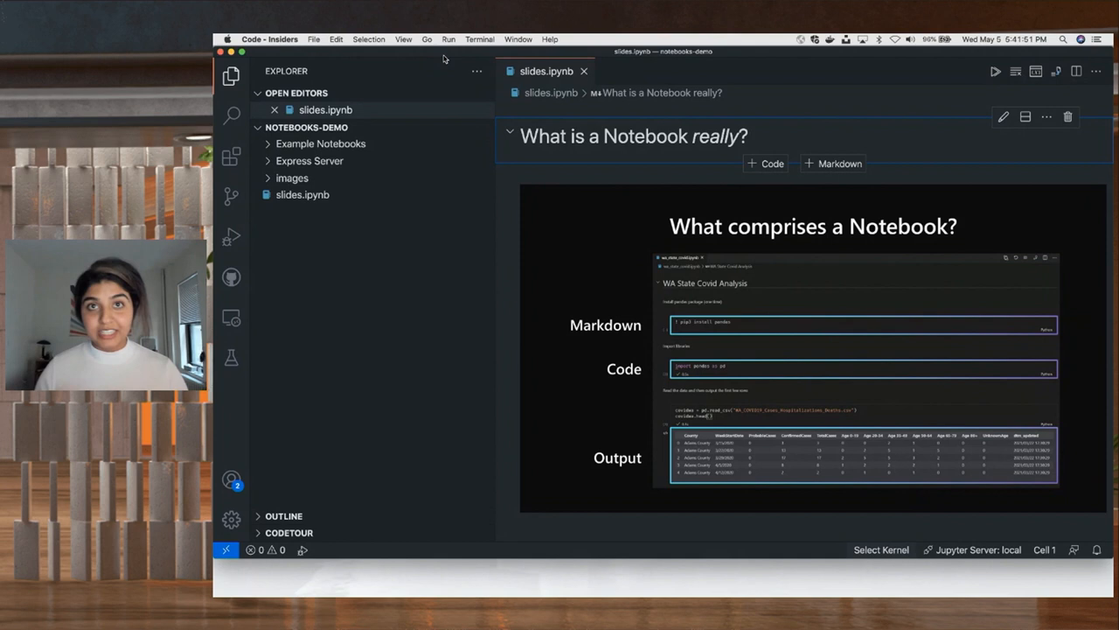
pyautogui.scroll(-3)
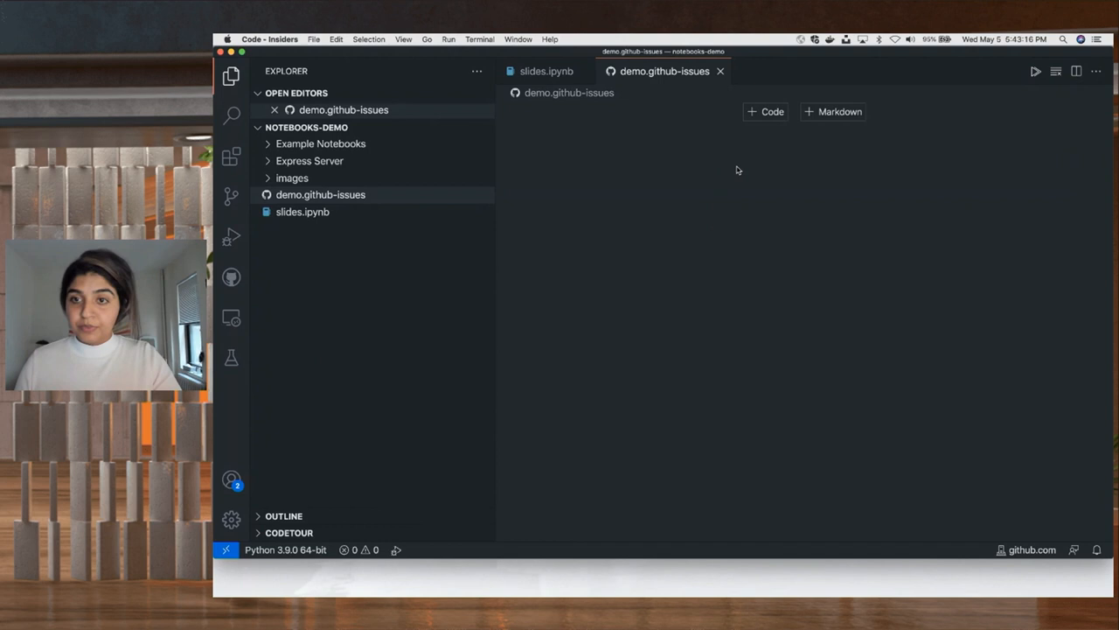
# - Add the first empty code cell to the demo.github-issues notebook
pyautogui.click(766, 112)
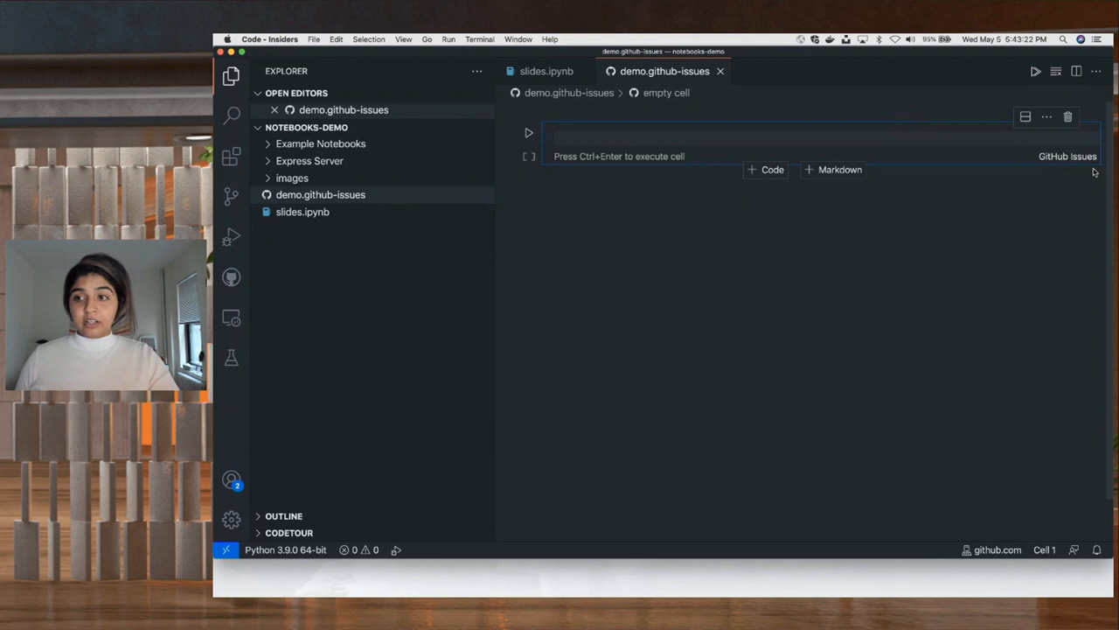
# - Enter $vscode=repo:microsoft/vscode in the new cell and check its available languages
pyautogui.click(706, 138)
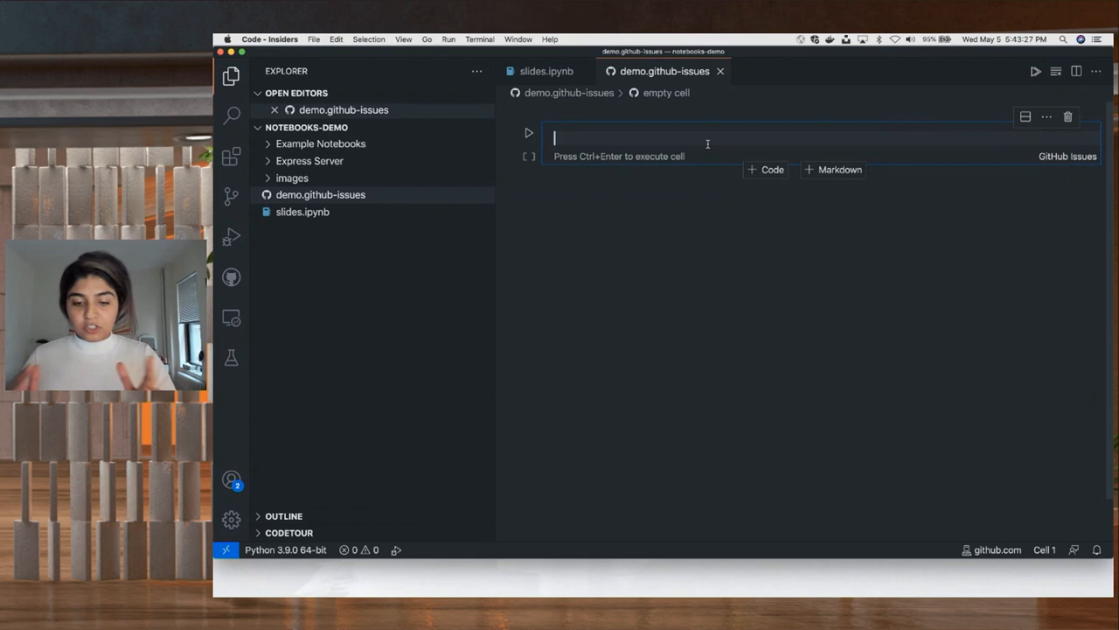
pyautogui.write('$vscode=repo:microsoft/vscode')
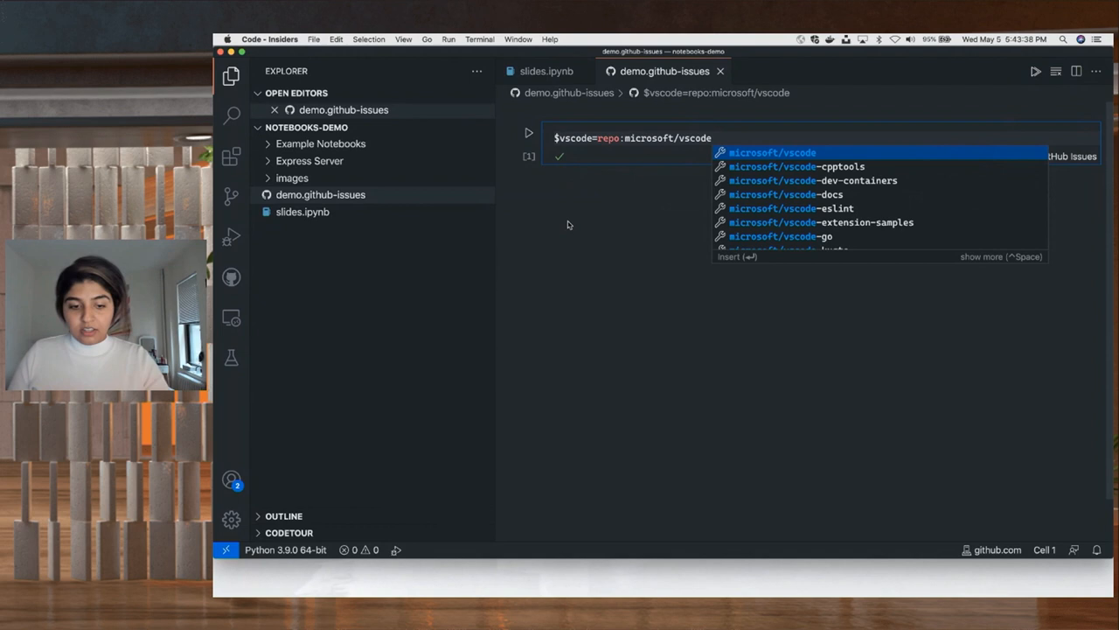
pyautogui.click(1067, 156)
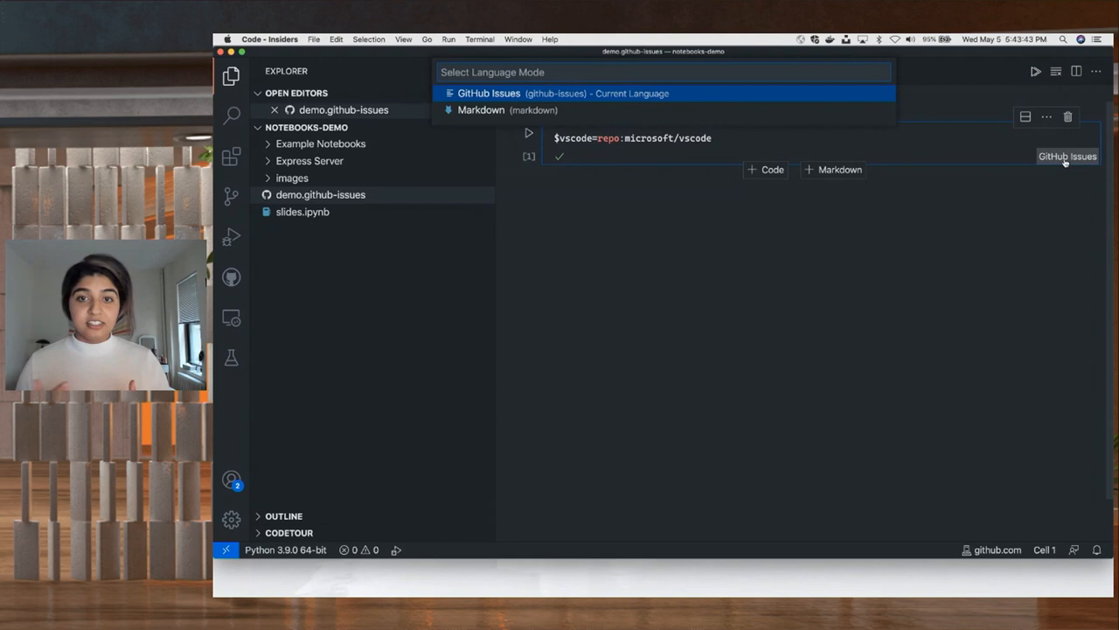
pyautogui.moveTo(1006, 195)
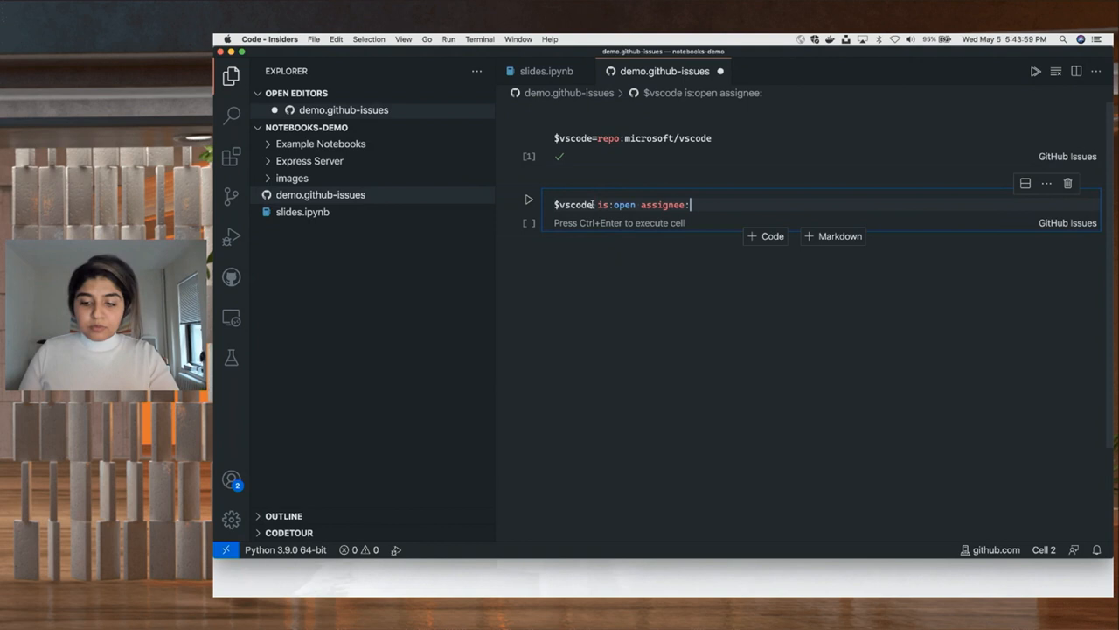
pyautogui.write('@me')
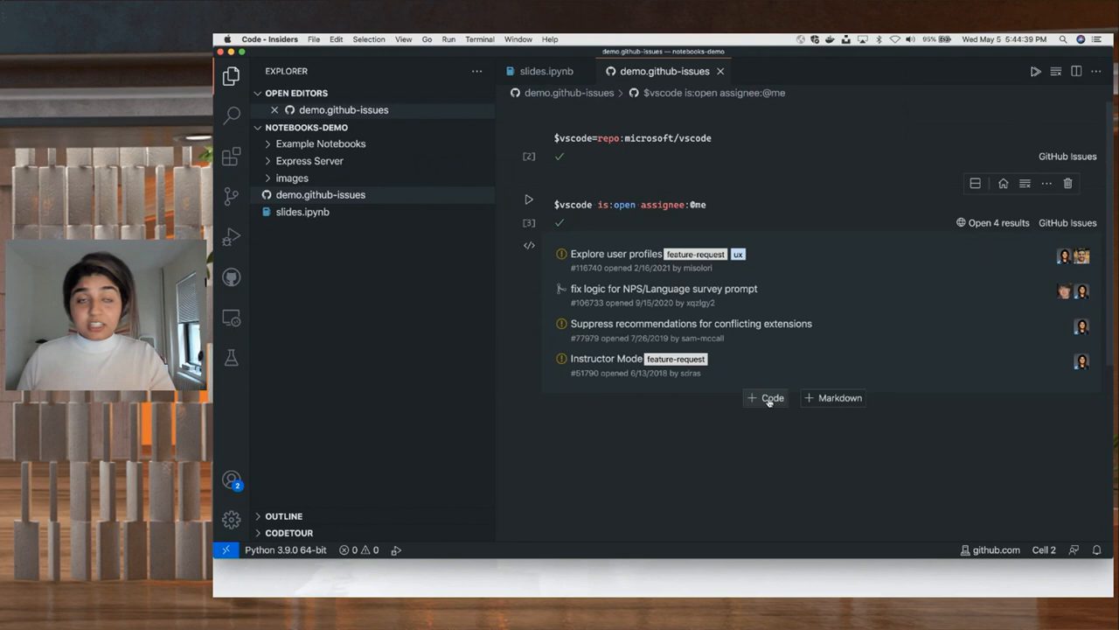
pyautogui.click(766, 399)
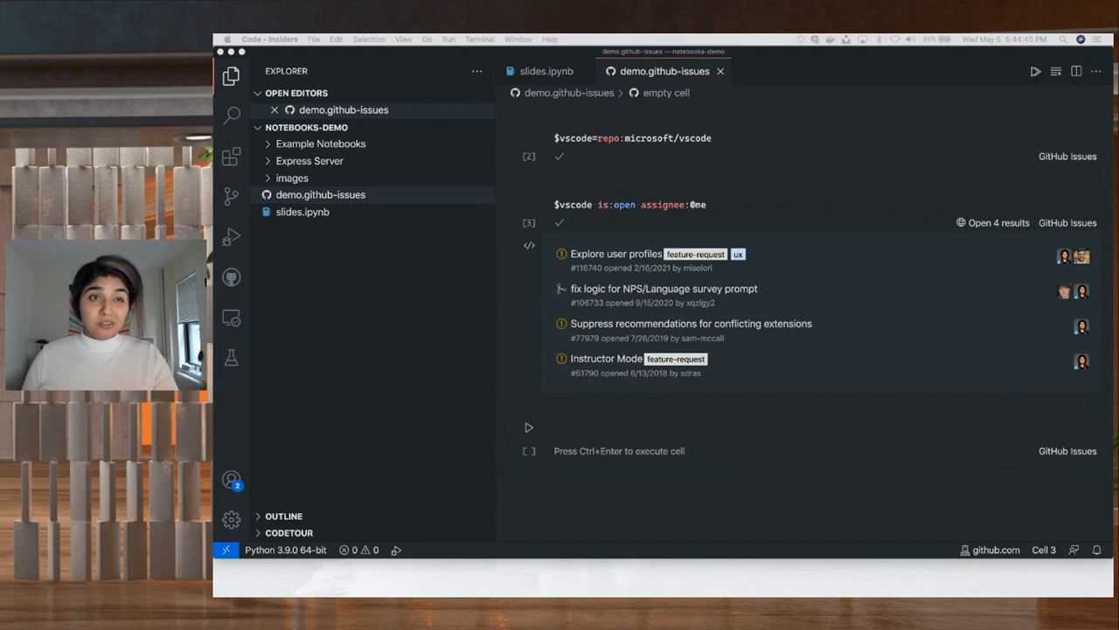
# - Define $repo spanning vscode, vscode-docs and vscode-website and rerun the assignee query for 7 results
pyautogui.write('$repo=repo:microsoft/vscode repo:microsoft/vscode-docs repo:microsoft/vscode-website')
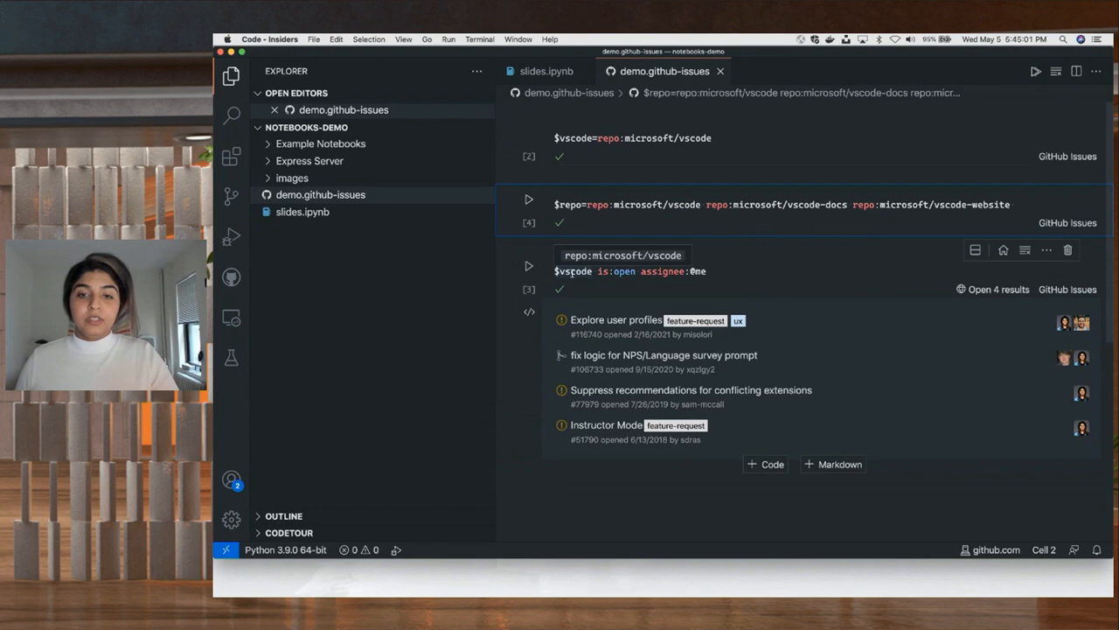
pyautogui.click(528, 266)
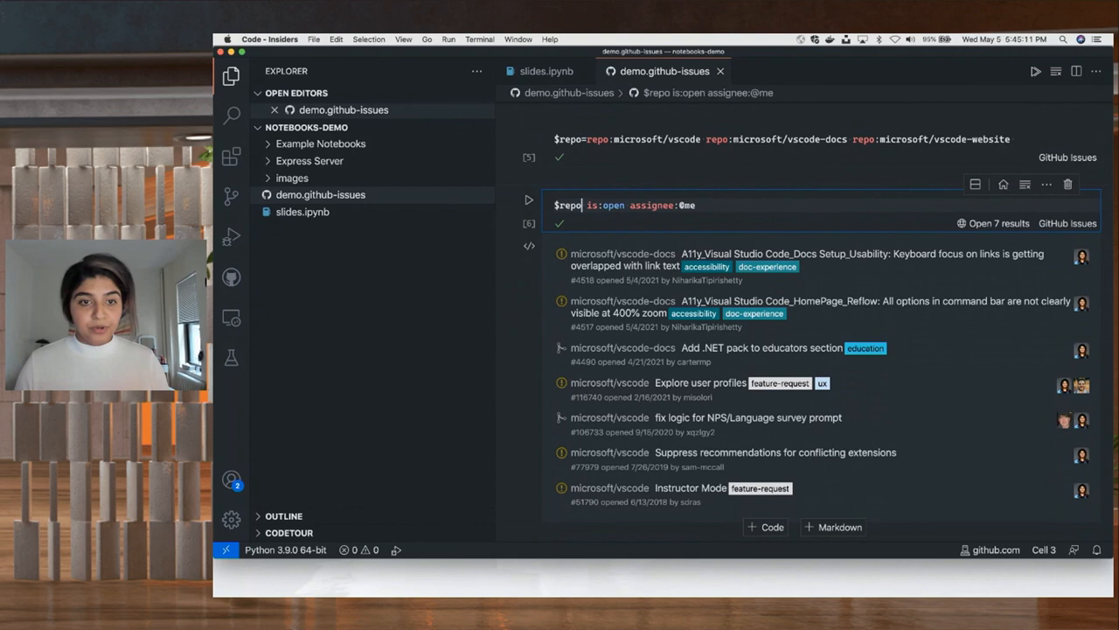
pyautogui.click(320, 143)
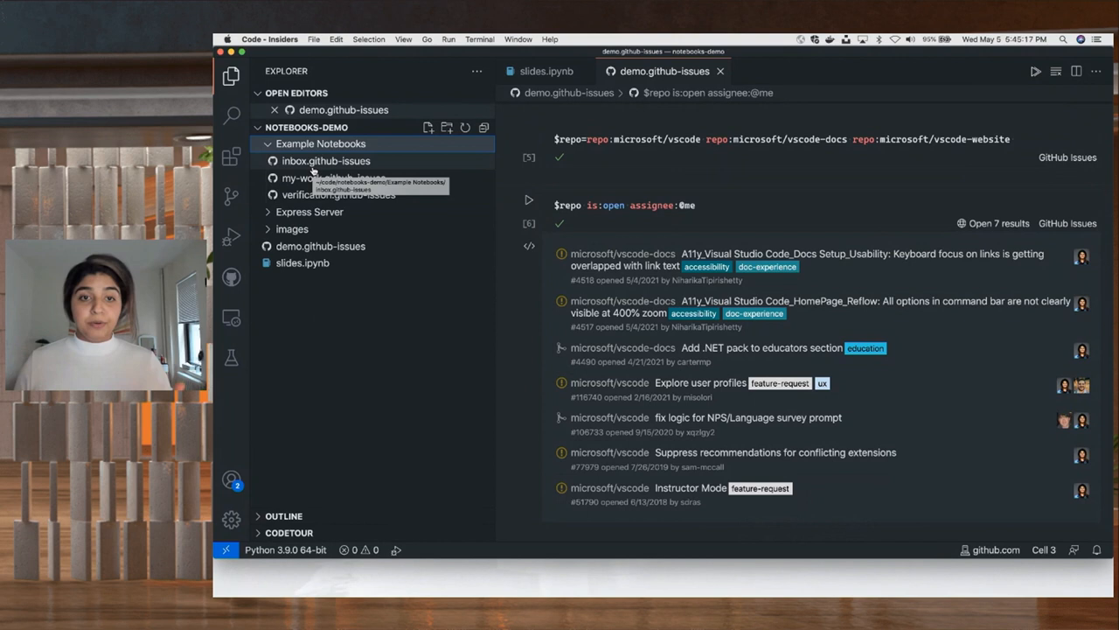
# - Open my-work.github-issues and review its $repos, milestone, bug and performance queries
pyautogui.click(332, 179)
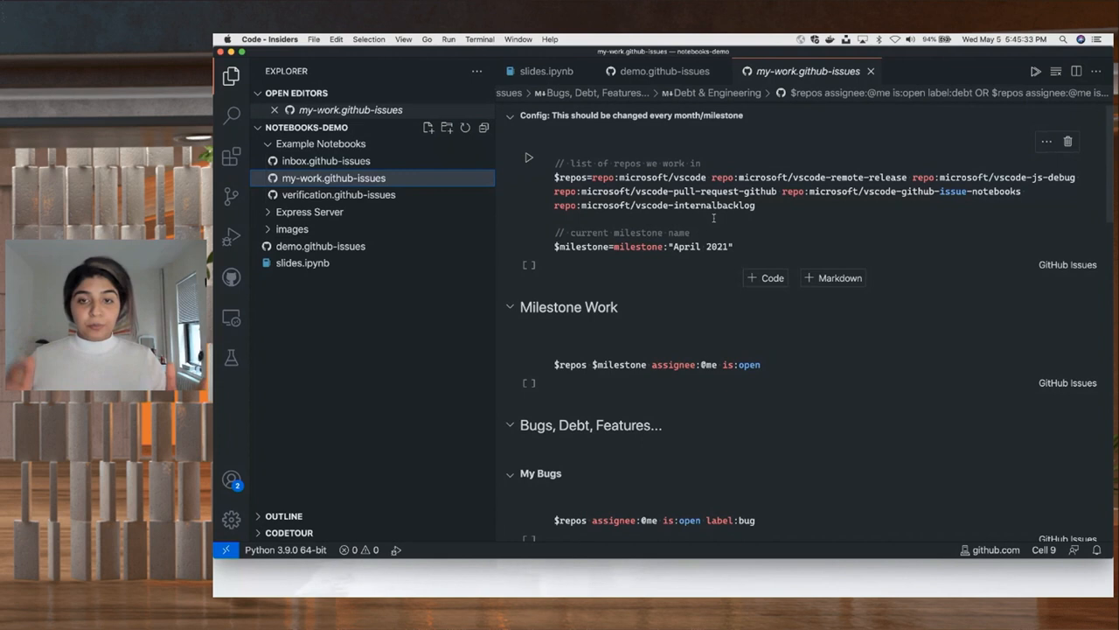
pyautogui.scroll(-3)
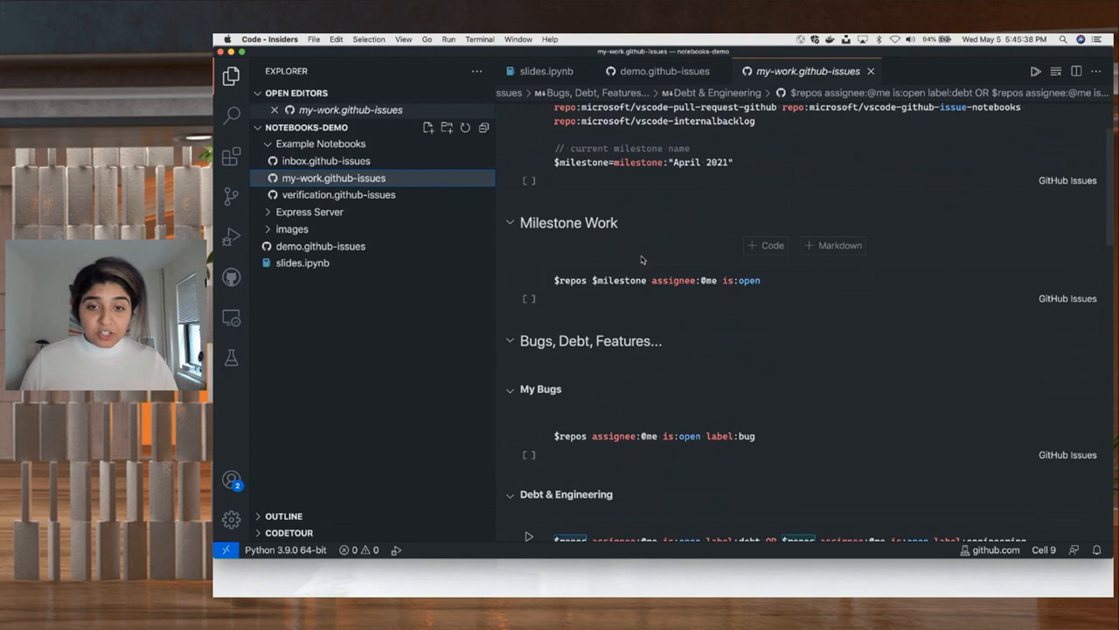
pyautogui.scroll(3)
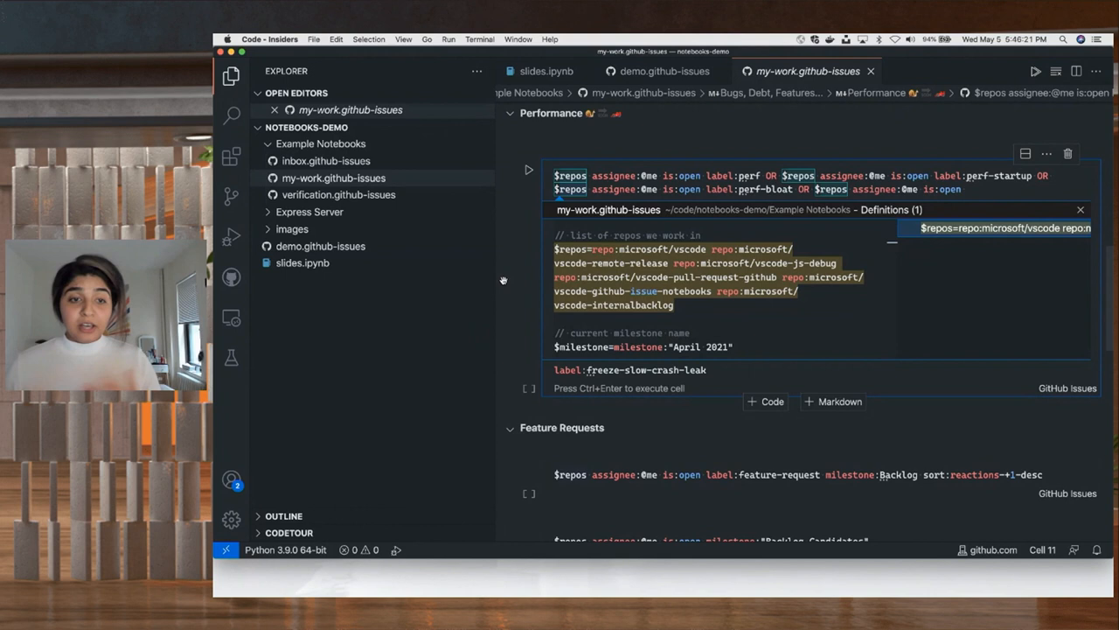
pyautogui.click(230, 156)
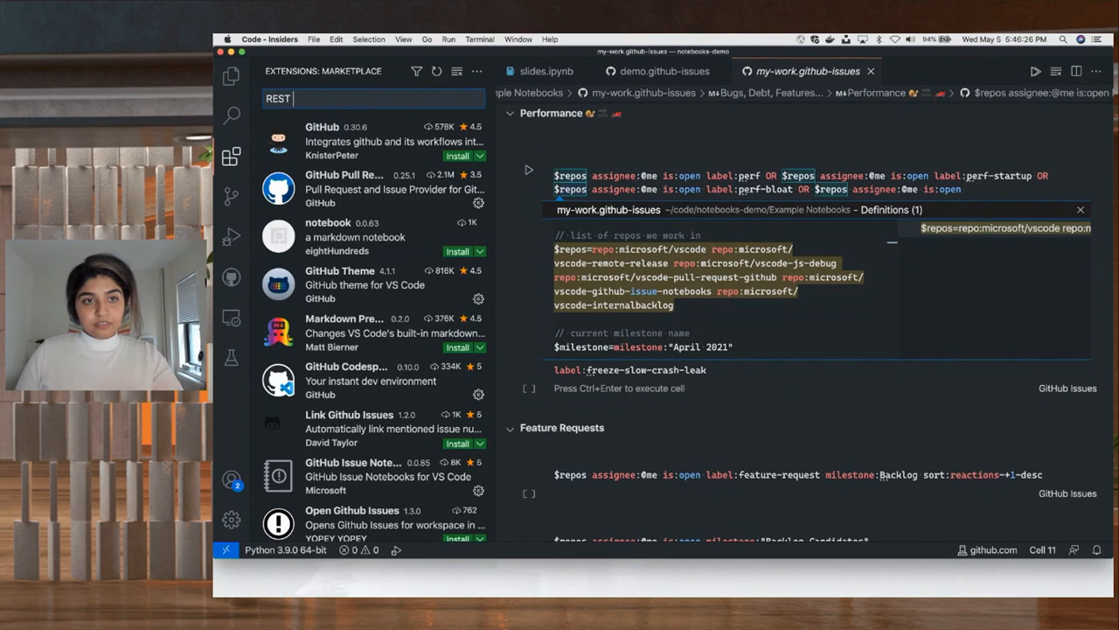
# - Search the extension marketplace for REST
pyautogui.click(230, 75)
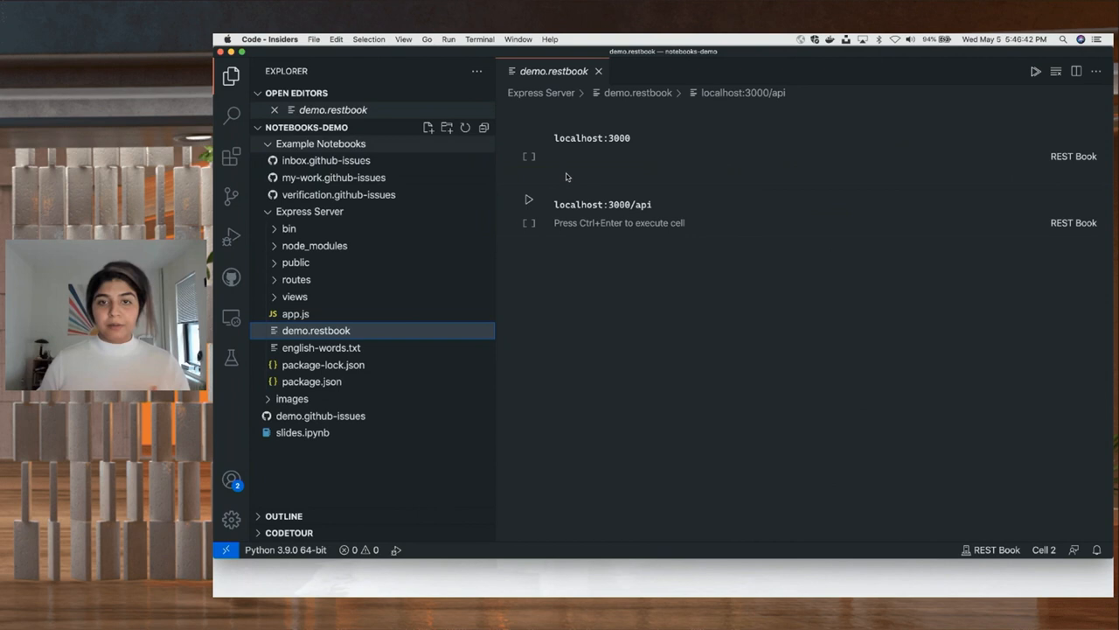
# - Run the localhost:3000 and localhost:3000/api requests for 200 OK and duplicate the api cell below
pyautogui.click(528, 132)
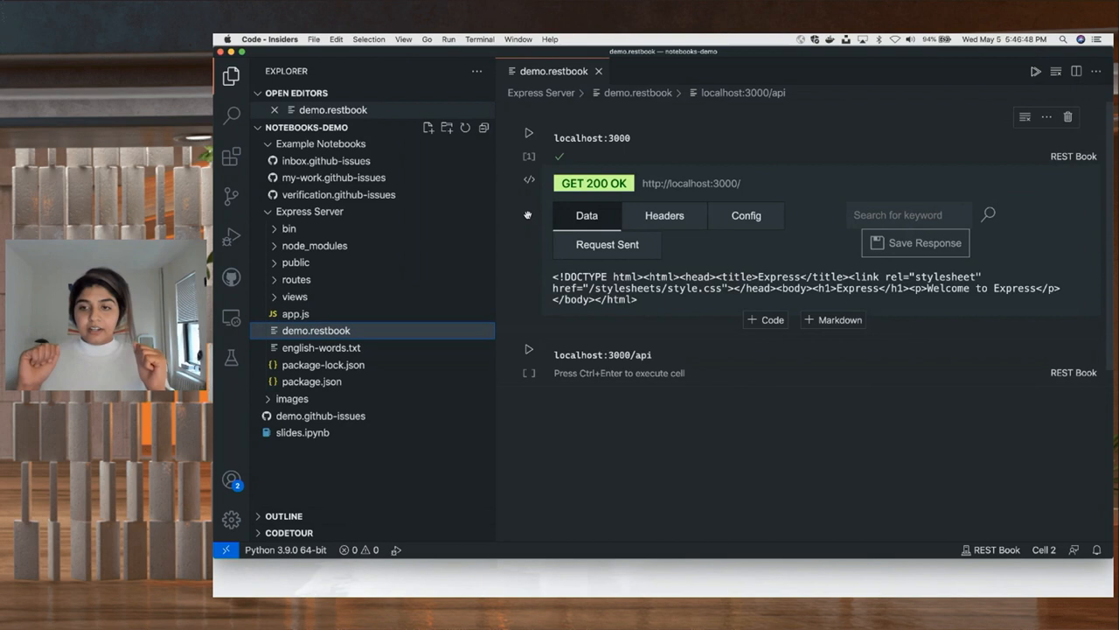
pyautogui.moveTo(679, 210)
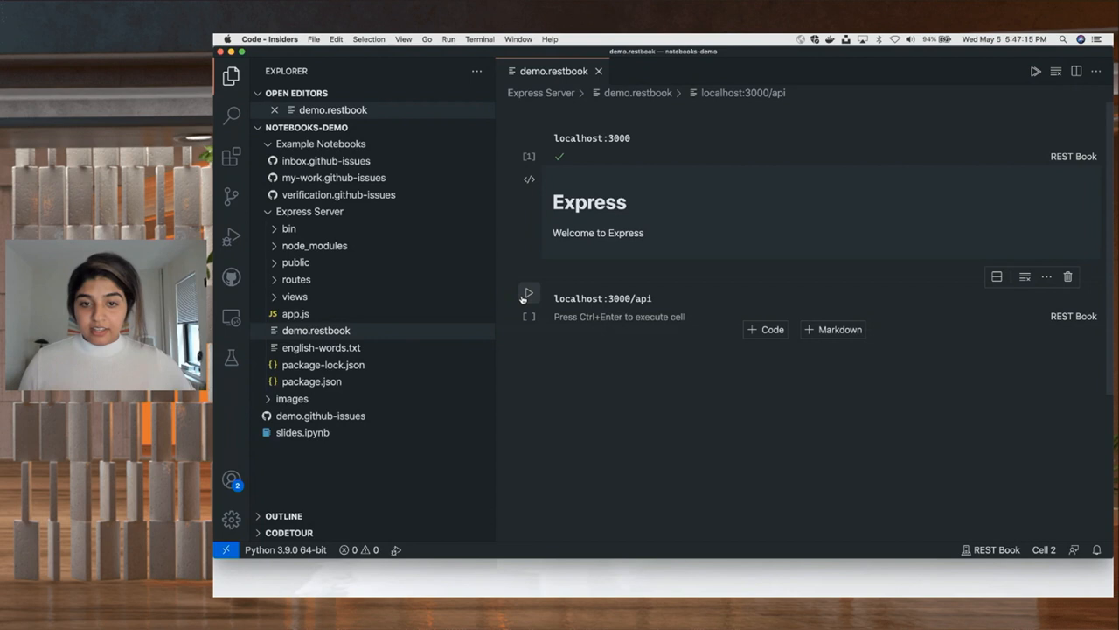
pyautogui.click(528, 294)
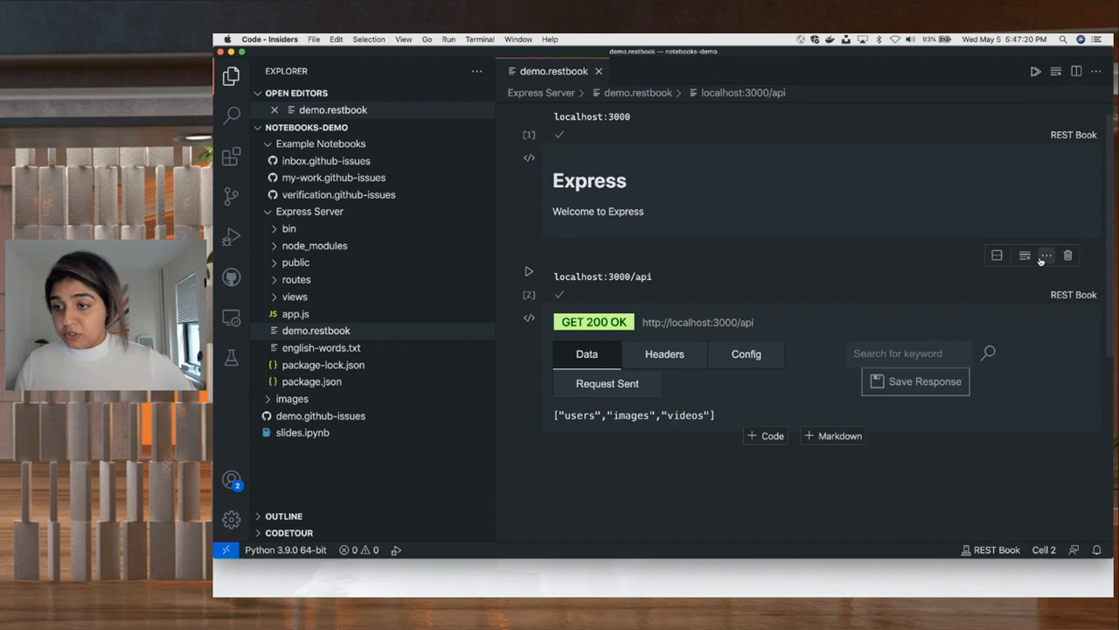
pyautogui.click(1046, 255)
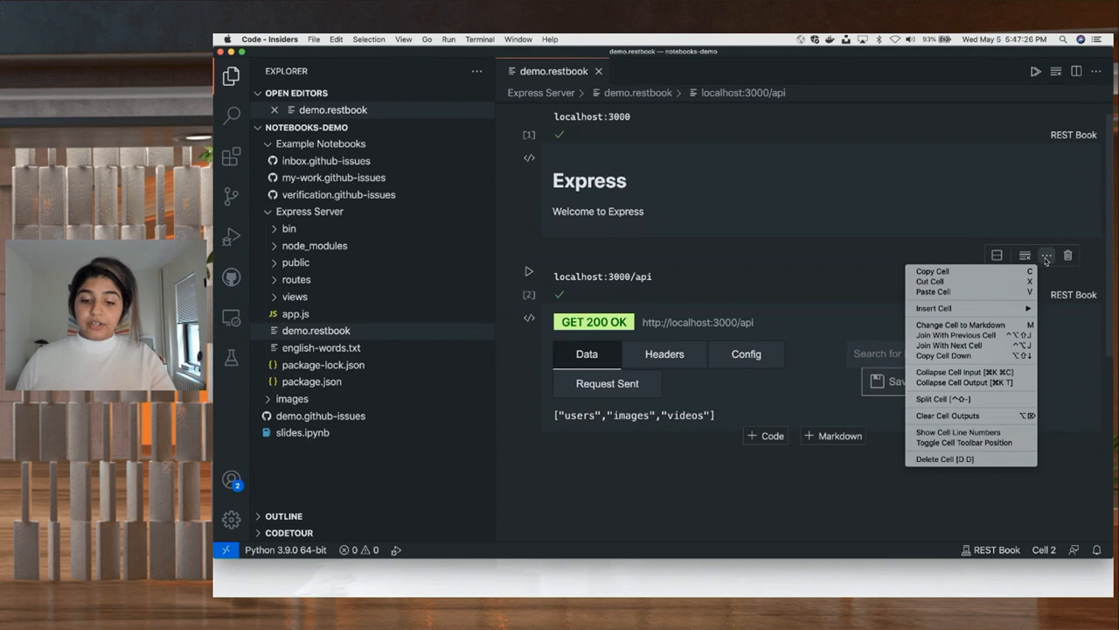
pyautogui.click(941, 355)
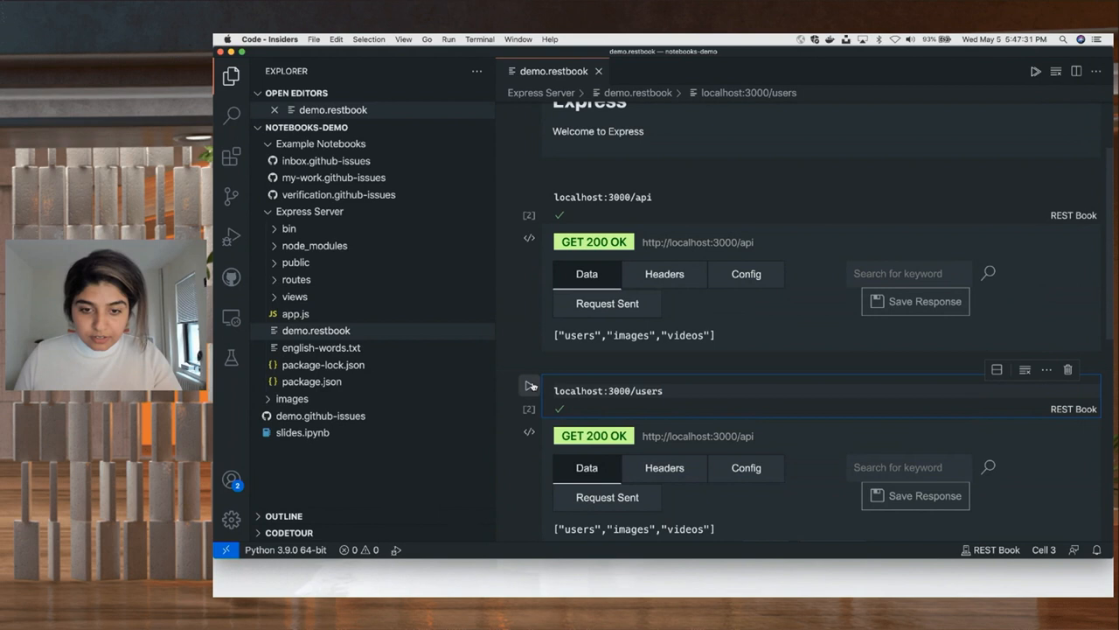
# - Run the localhost:3000/users request, listing Sana, Rachel and Alessandro
pyautogui.click(528, 386)
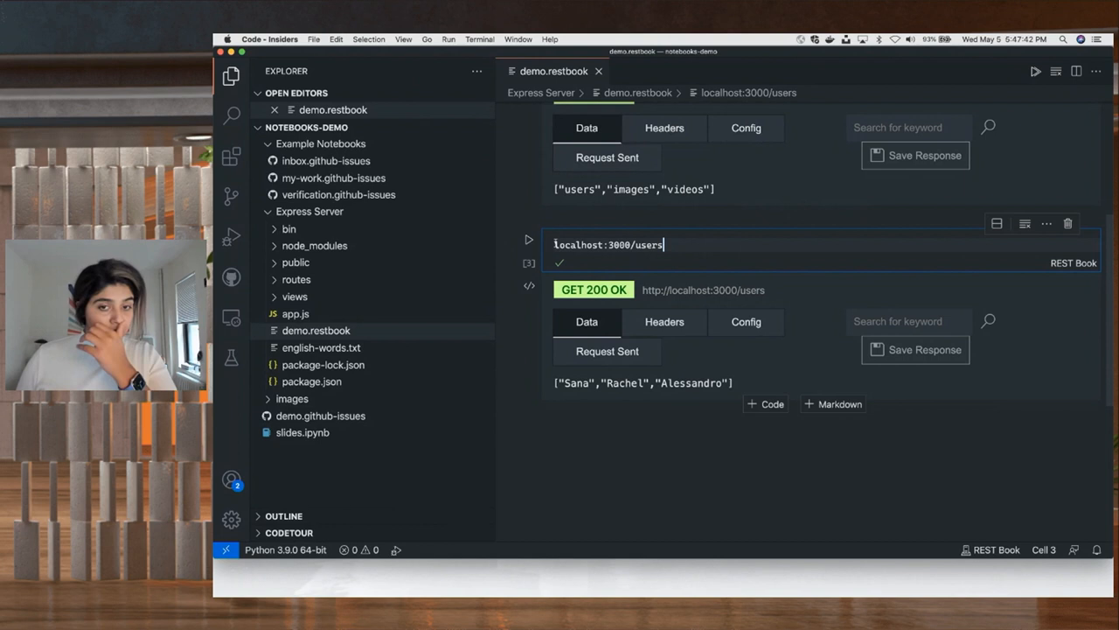
pyautogui.doubleClick(577, 244)
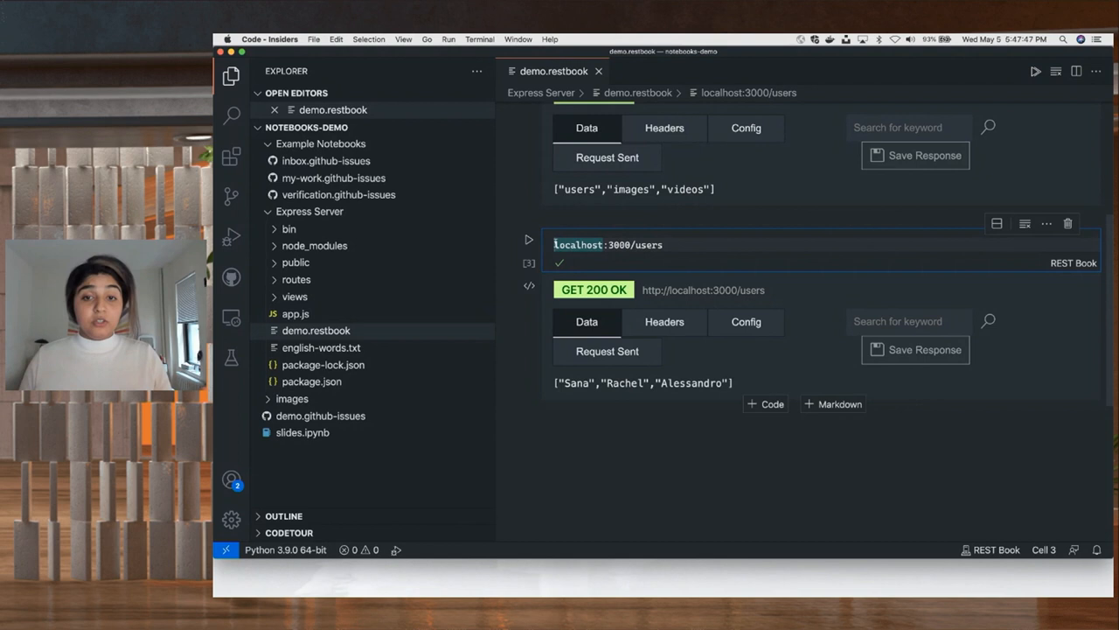
# - Store the users response as 'let r =' and add a localhost:3000/?q=$r.data[0] query cell
pyautogui.write('let r =')
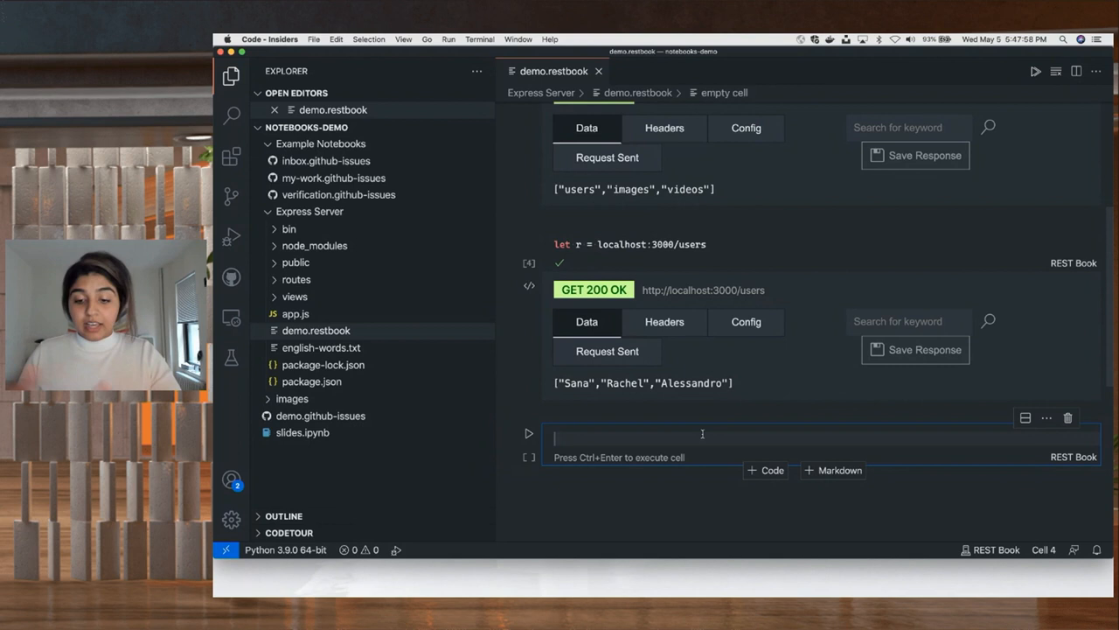
pyautogui.write('localhost:3000/?q=$r.data[0')
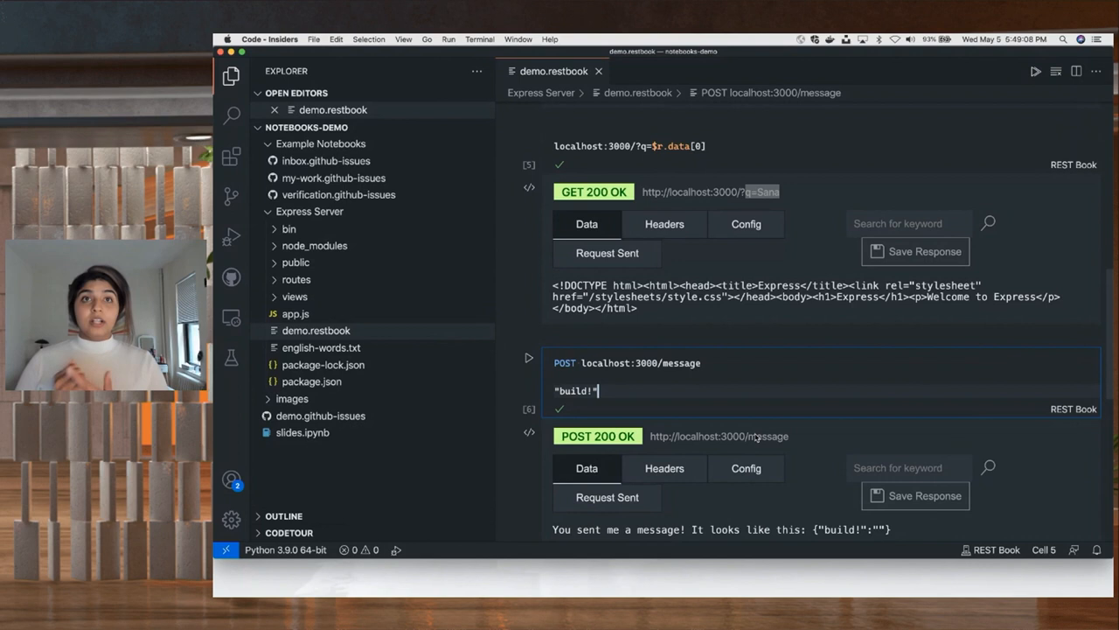
pyautogui.moveTo(682, 359)
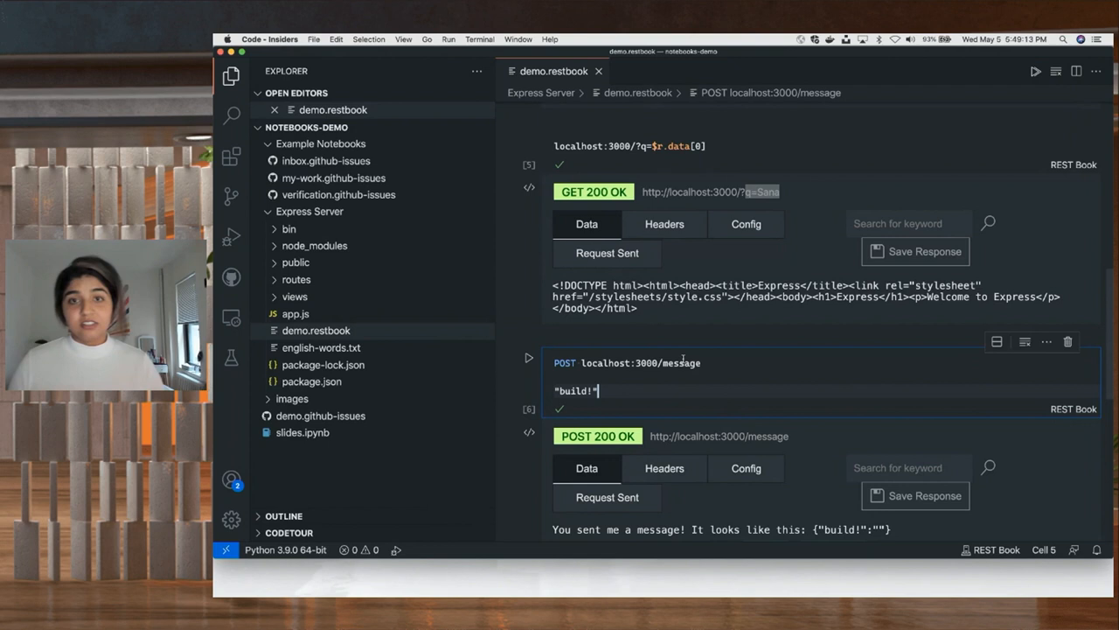
# - Switch from the notebook to the window with the vscode repository on its Welcome page
pyautogui.scroll(-3)
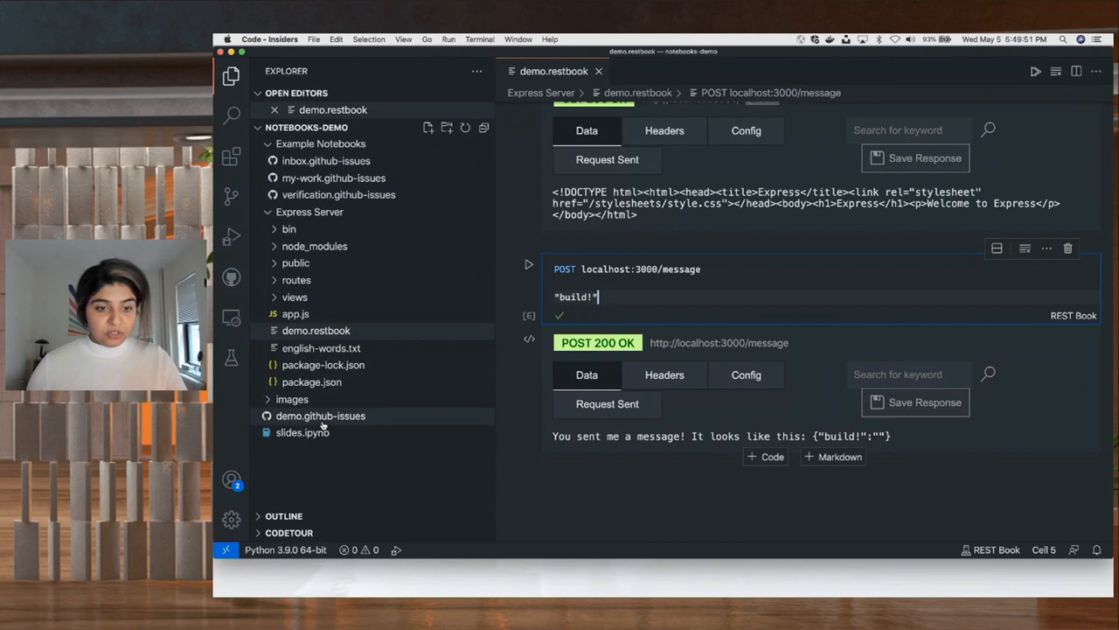
pyautogui.click(302, 432)
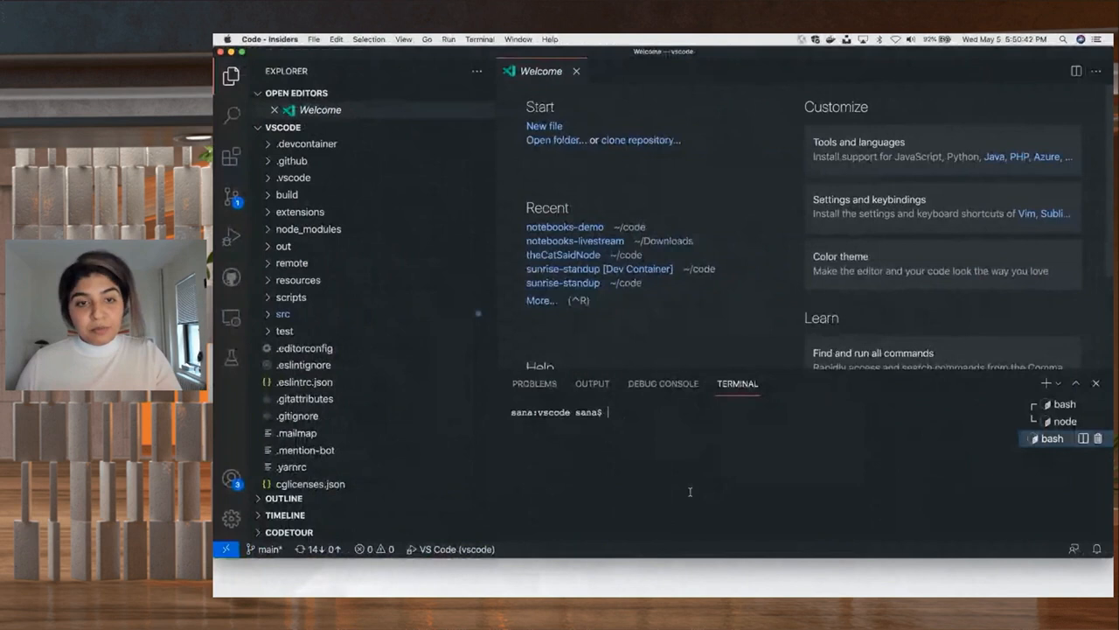
pyautogui.moveTo(605, 523)
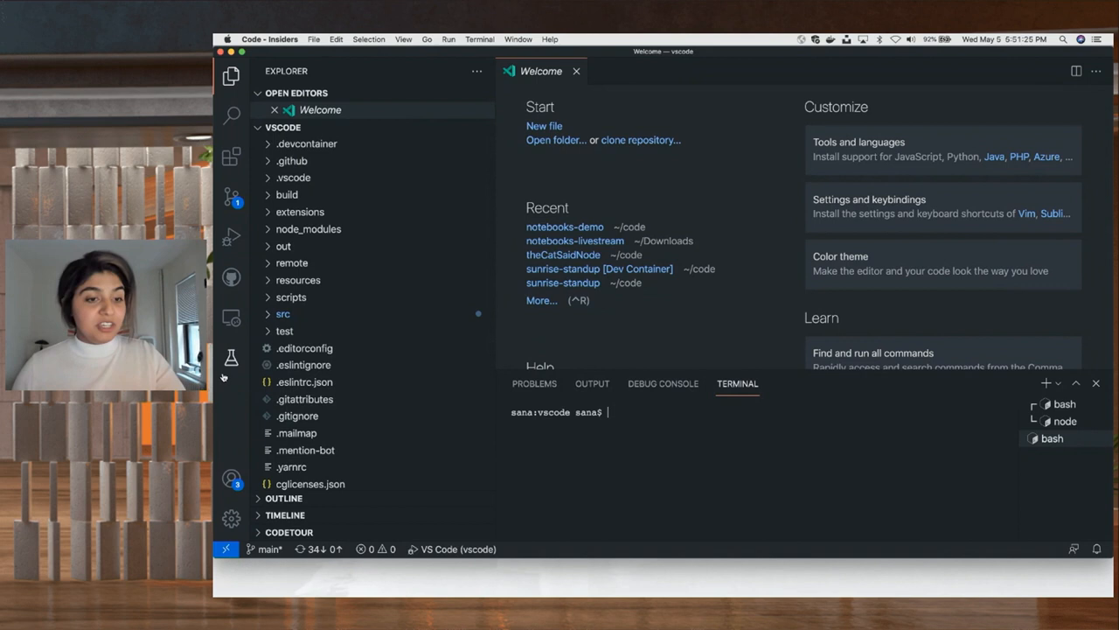
# - Show the Testing view listing the repository's ipc and browser test files
pyautogui.click(231, 356)
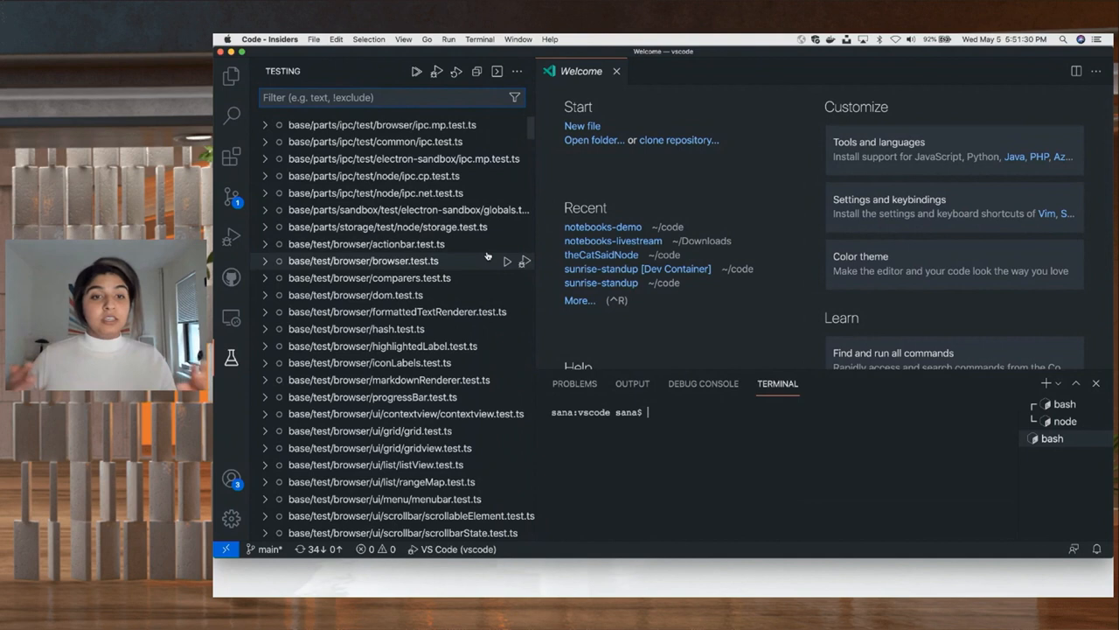
# - Go to the ipc.test.ts source from its Testing view entry, revealing the QueueProtocol class
pyautogui.click(385, 98)
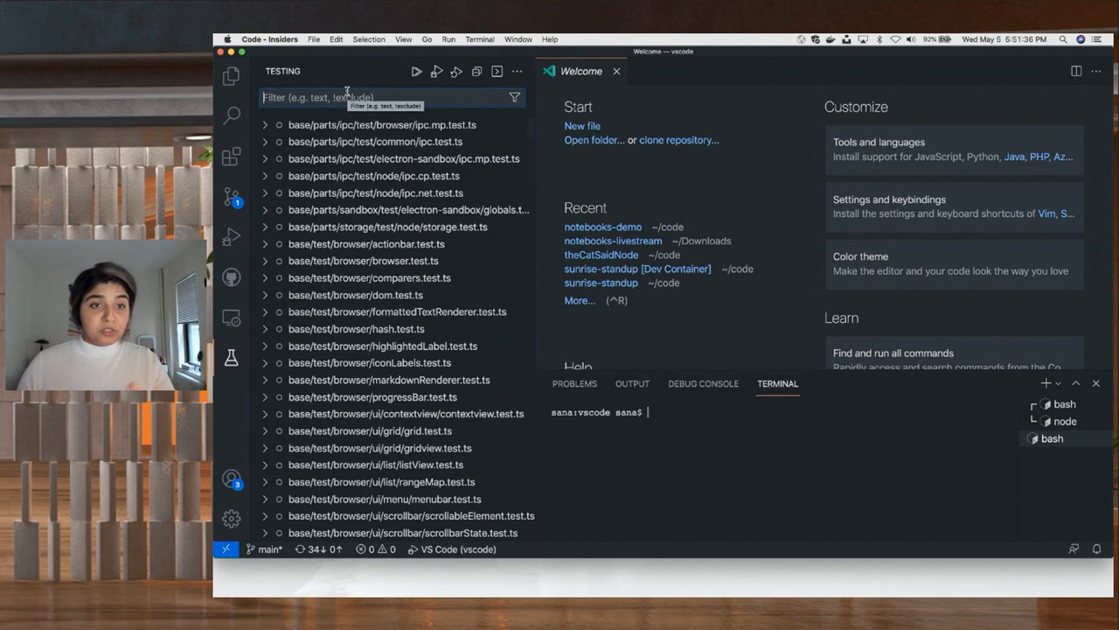
pyautogui.rightClick(376, 139)
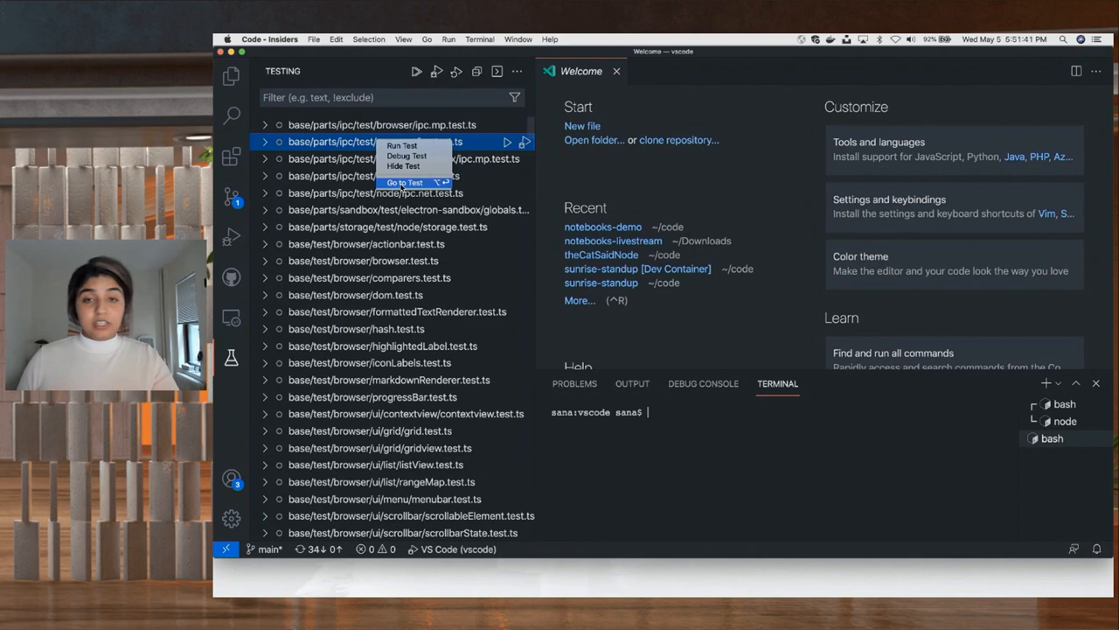
pyautogui.click(406, 182)
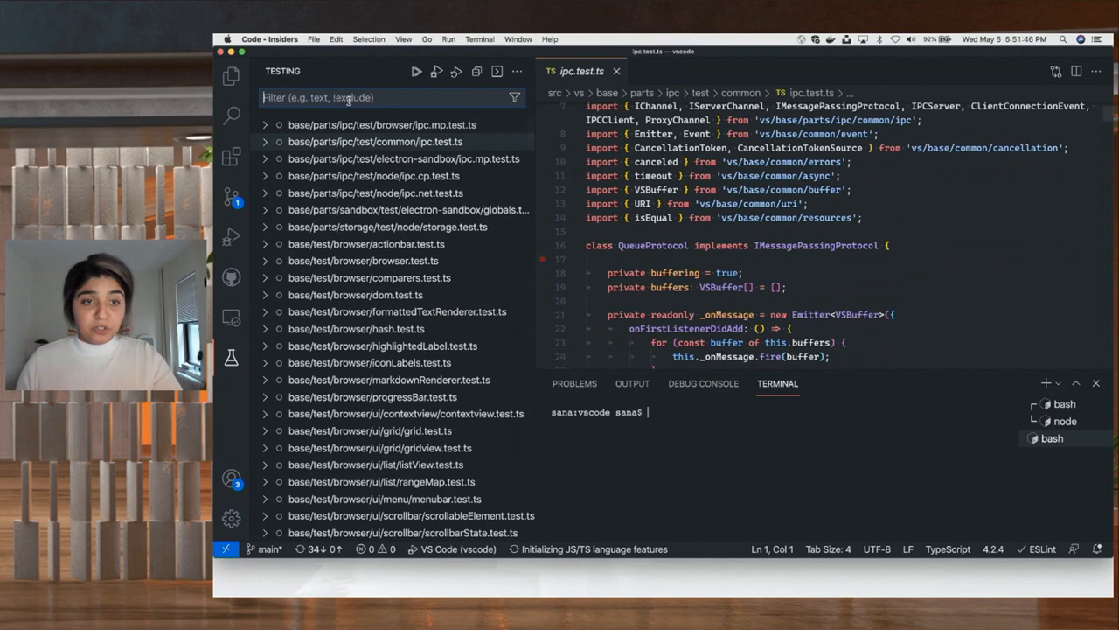
# - Filter tests by 'arrays' and run the Arrays suite, exposing the failing sortedDiff expected-vs-actual diff
pyautogui.write('arrays')
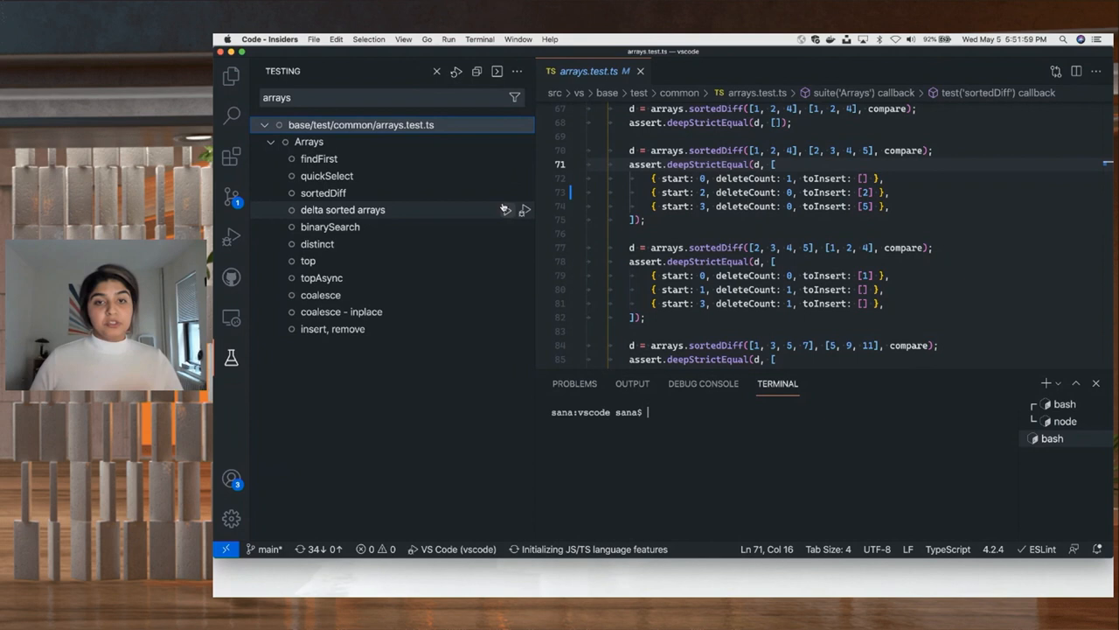
pyautogui.click(504, 206)
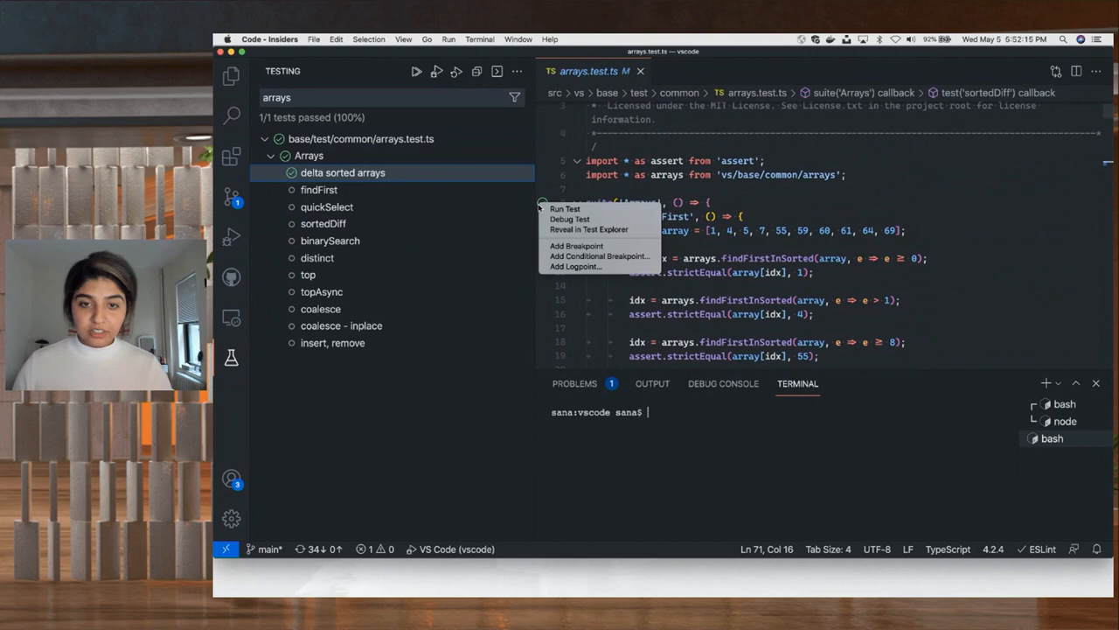
pyautogui.click(565, 208)
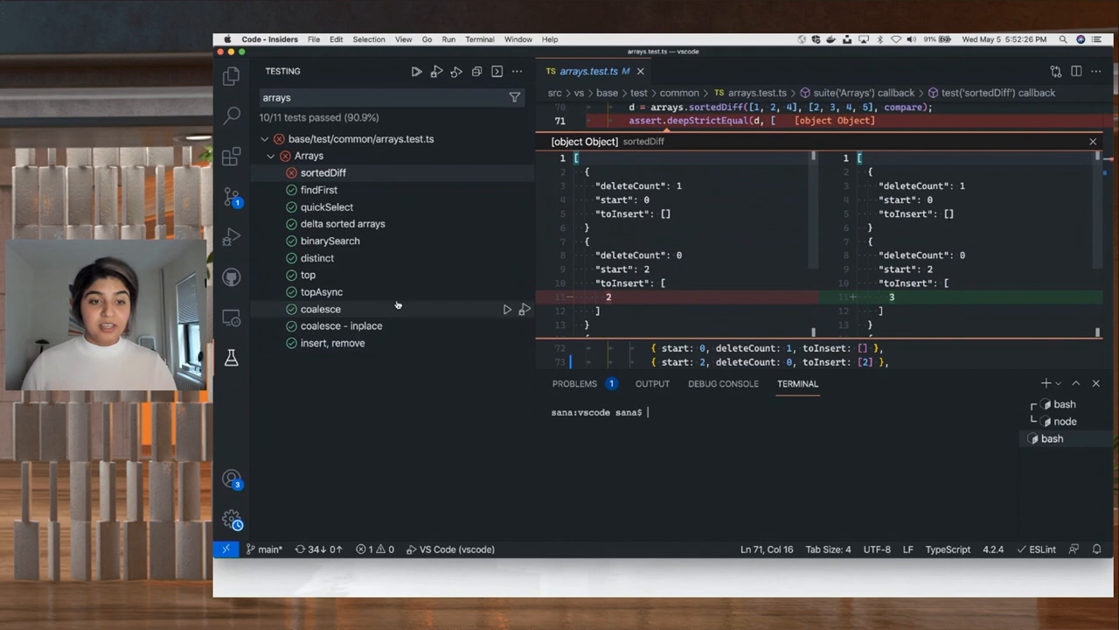
pyautogui.moveTo(353, 178)
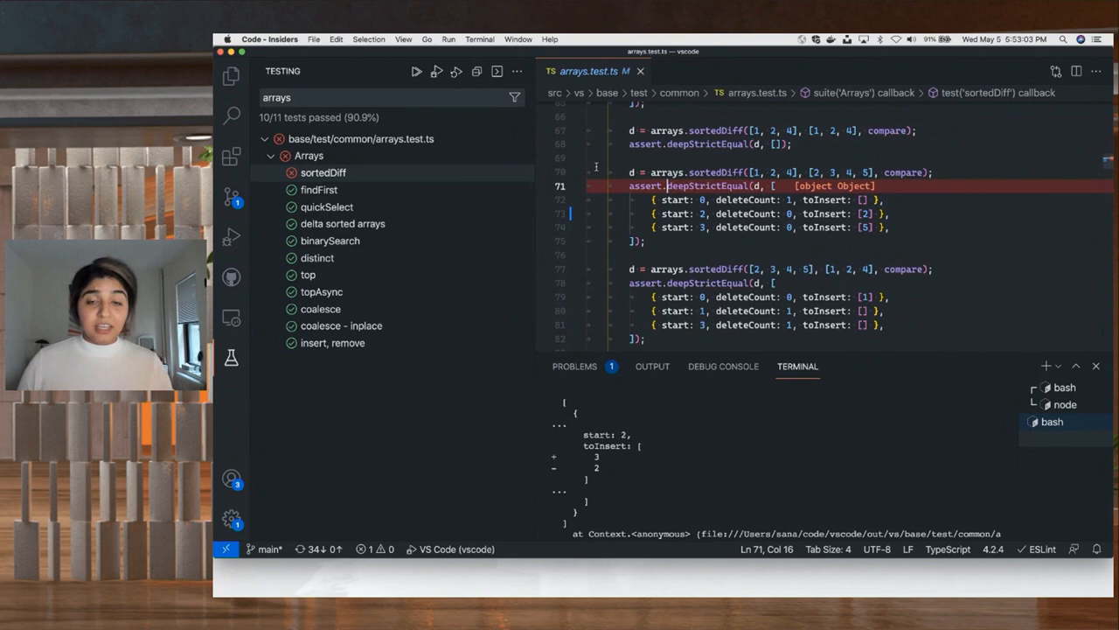
# - Add a breakpoint on the failing assertion at line 71 and reveal the Testing filter choices
pyautogui.click(542, 186)
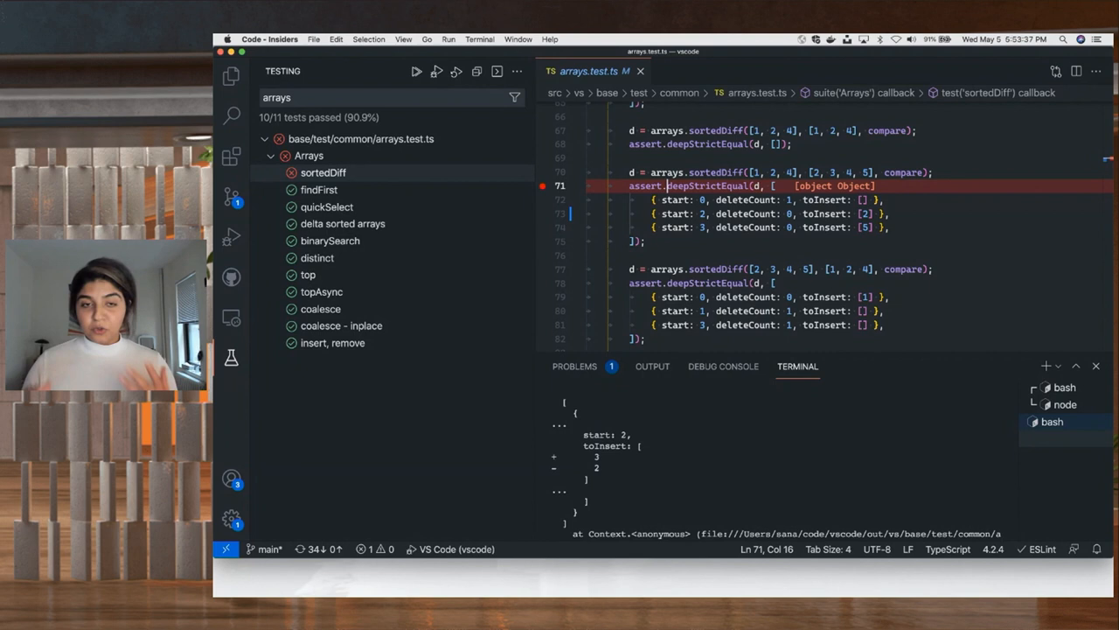
pyautogui.click(514, 98)
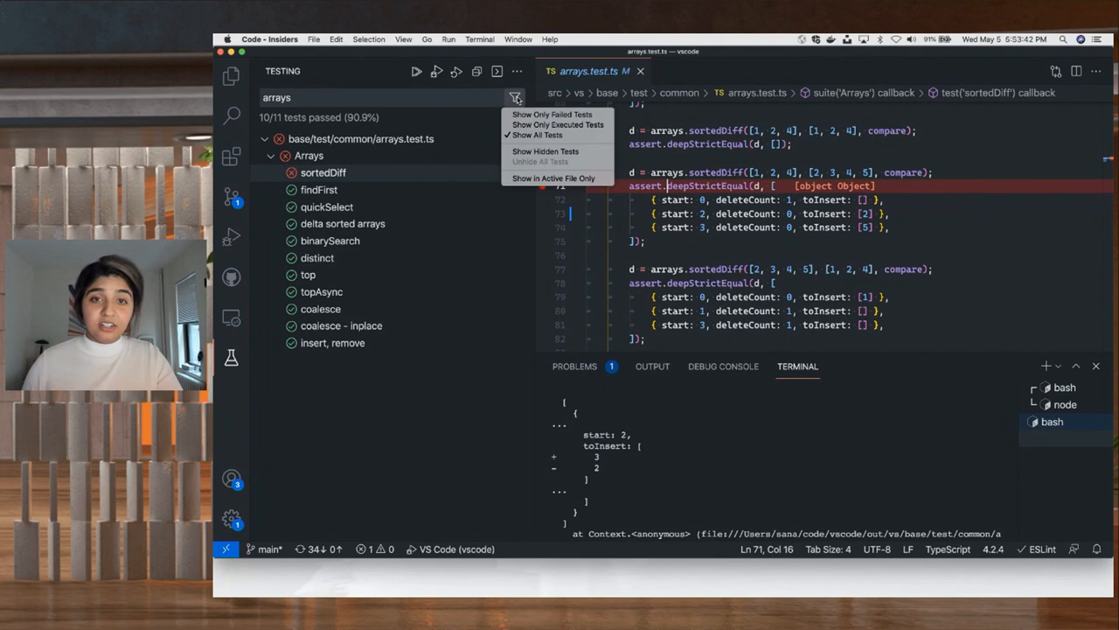
# - Choose a test filter and return to the notebooks-demo workspace with its Express Server folder
pyautogui.click(552, 113)
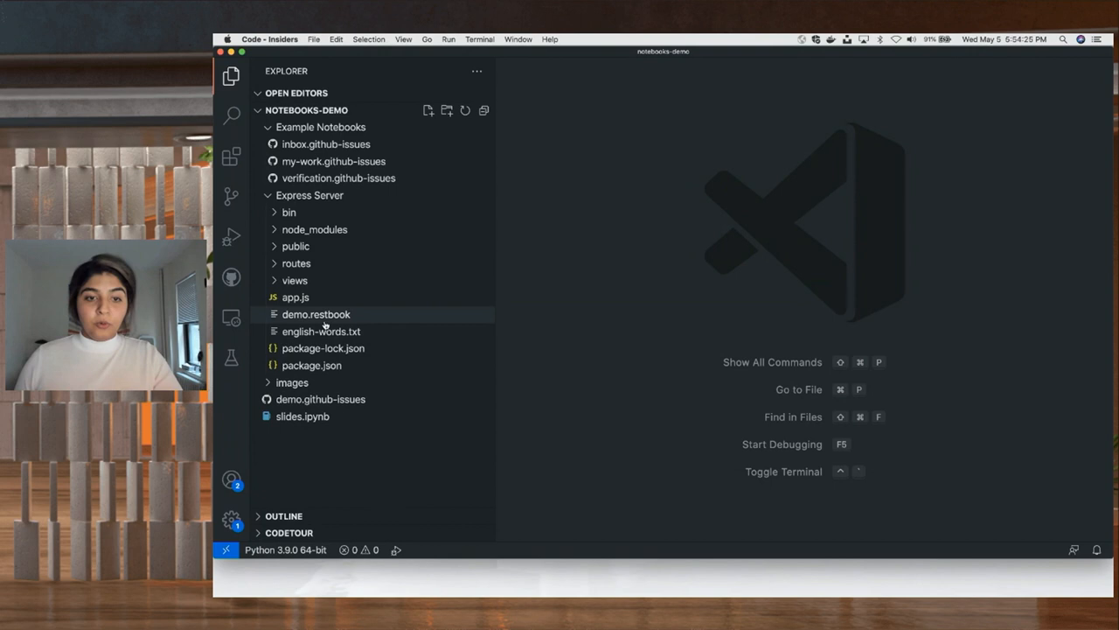
# - Start a JavaScript Debug Terminal from Run and Debug and show Express Server's package.json start script
pyautogui.click(231, 236)
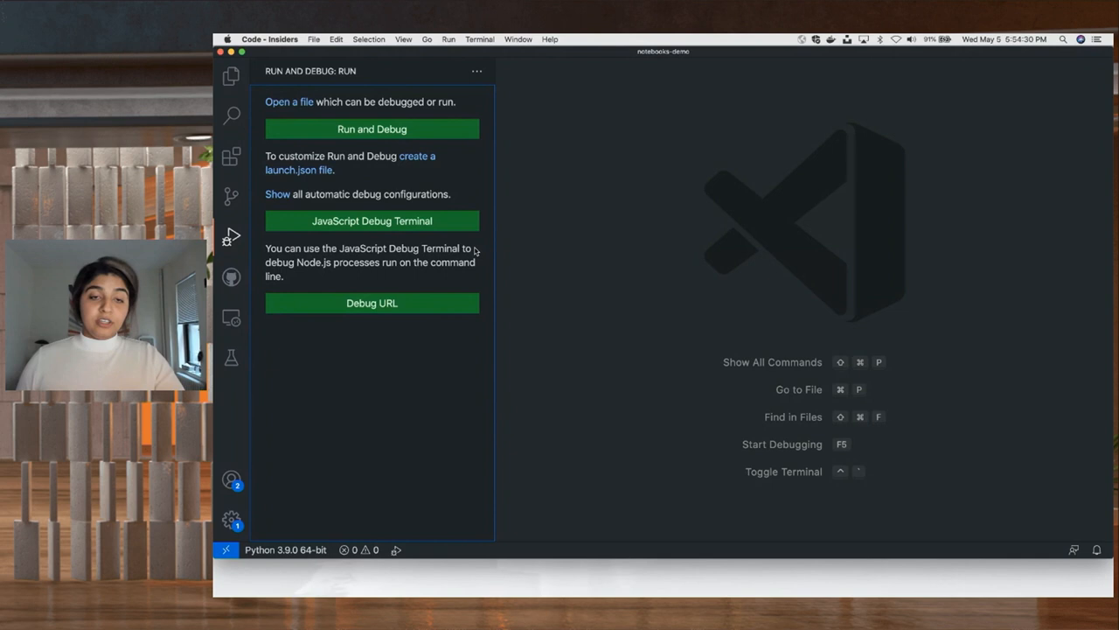
pyautogui.click(230, 77)
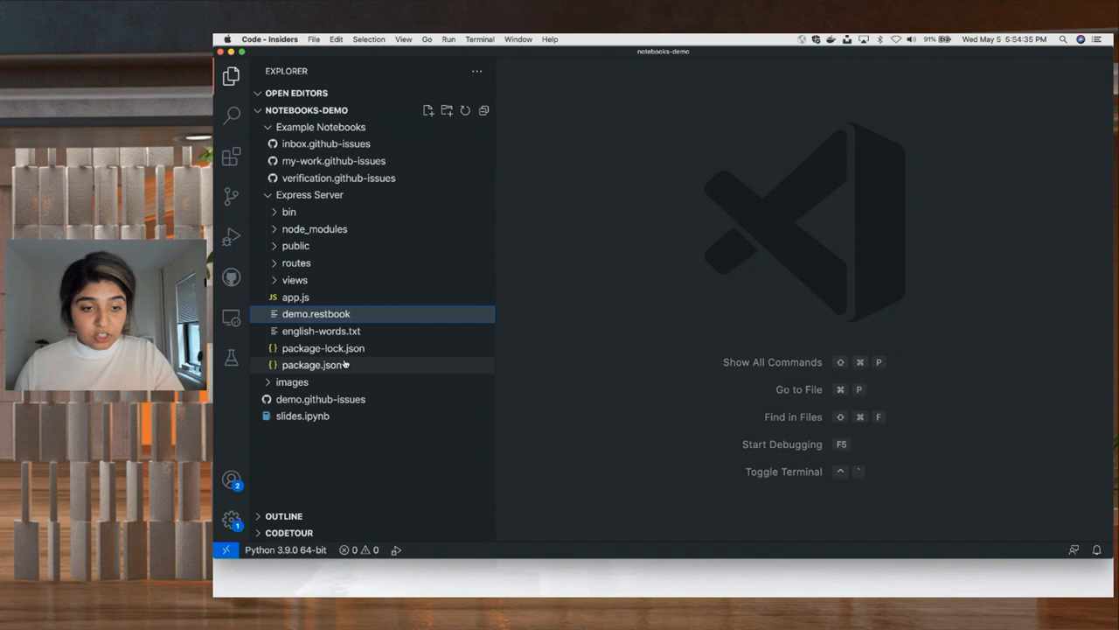
pyautogui.click(313, 364)
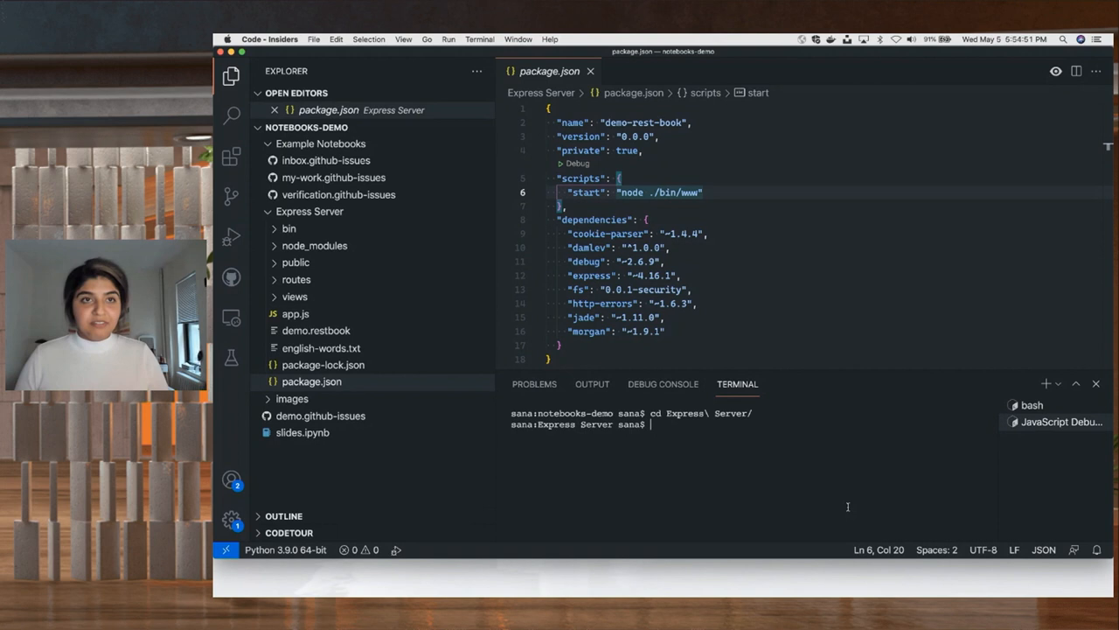
# - Launch the Express server with 'npm start' so its Node.js process appears under the debugger
pyautogui.write('npm start')
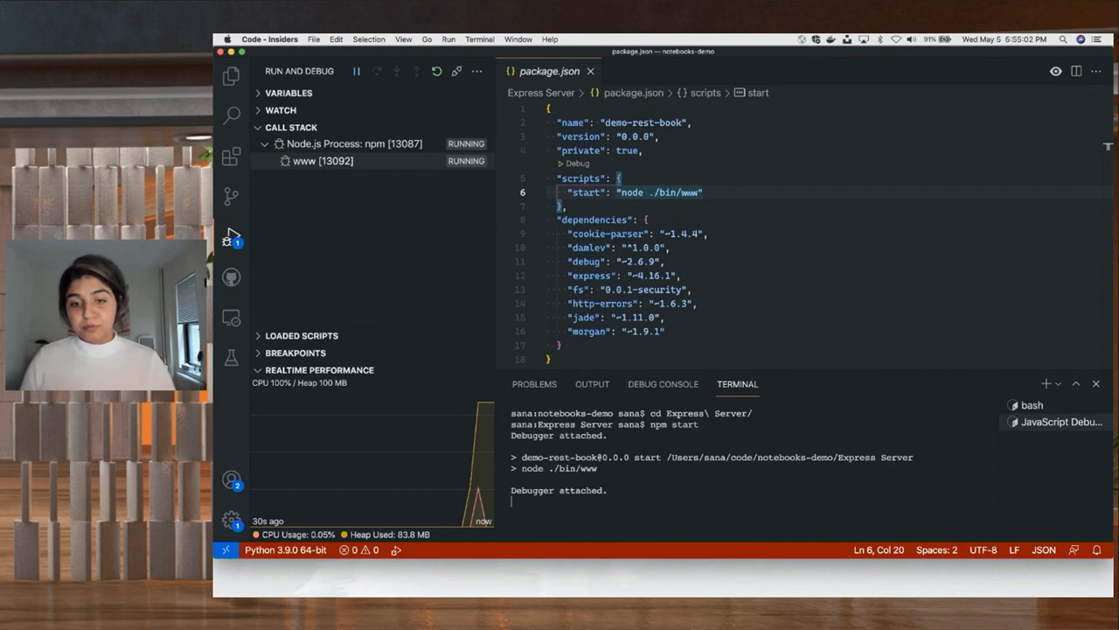
pyautogui.moveTo(609, 234)
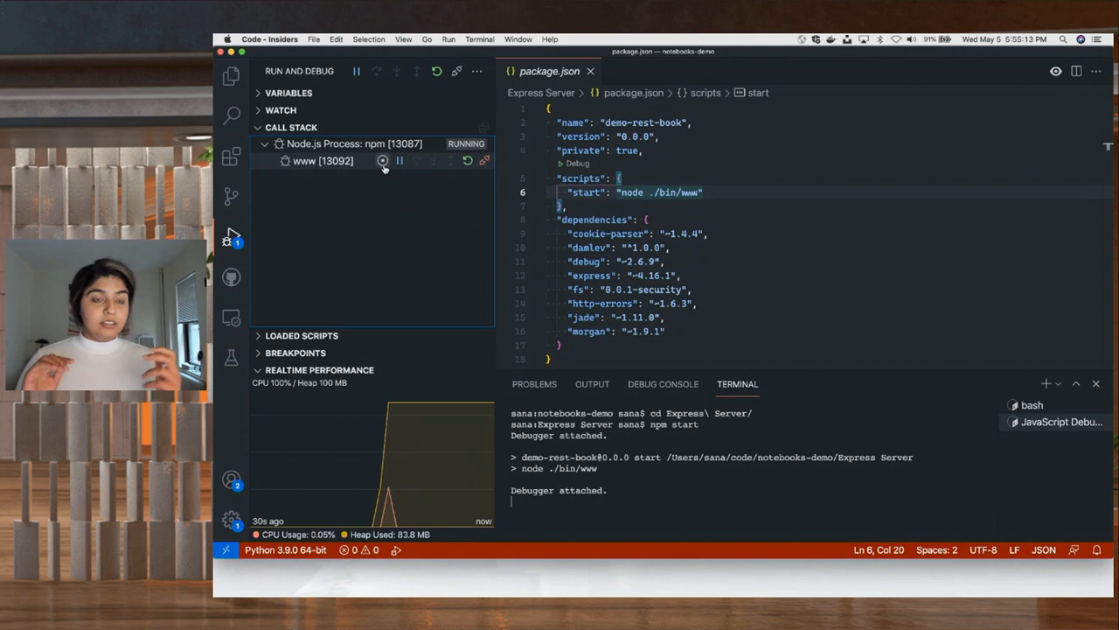
# - Take a CPU profile of the www process and display its damlev/slowSpellCheck hotspots as a flame graph
pyautogui.click(382, 161)
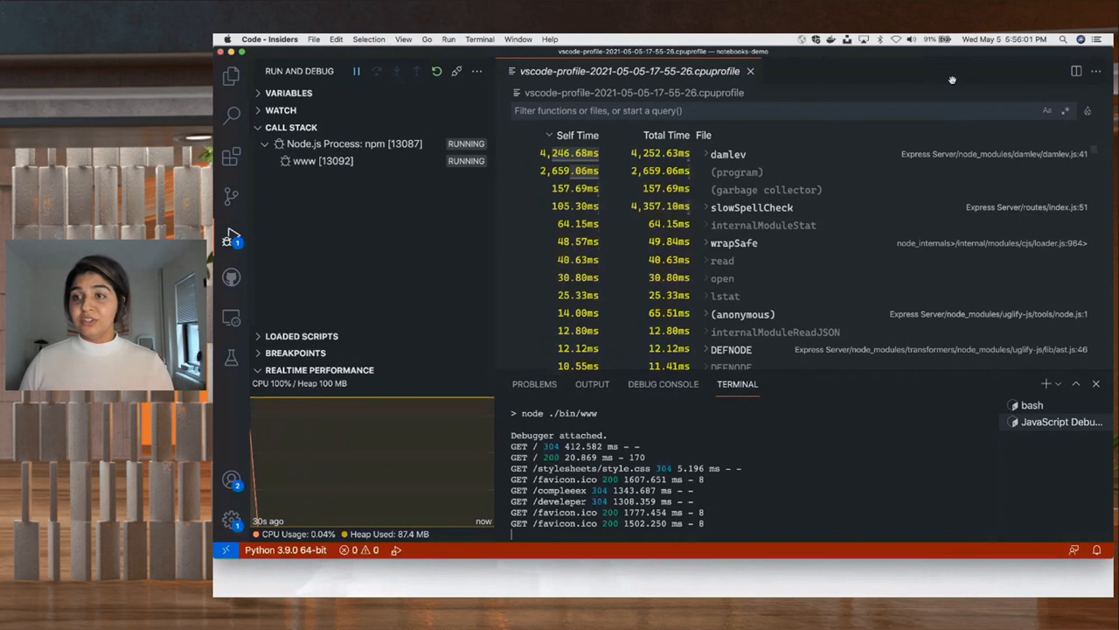
pyautogui.click(1088, 110)
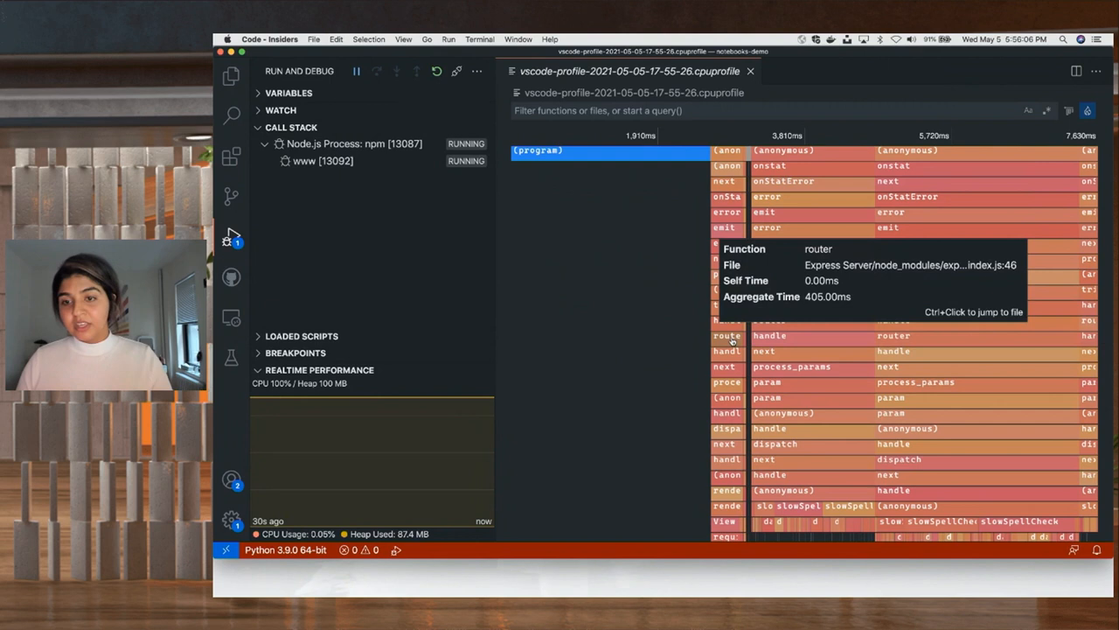